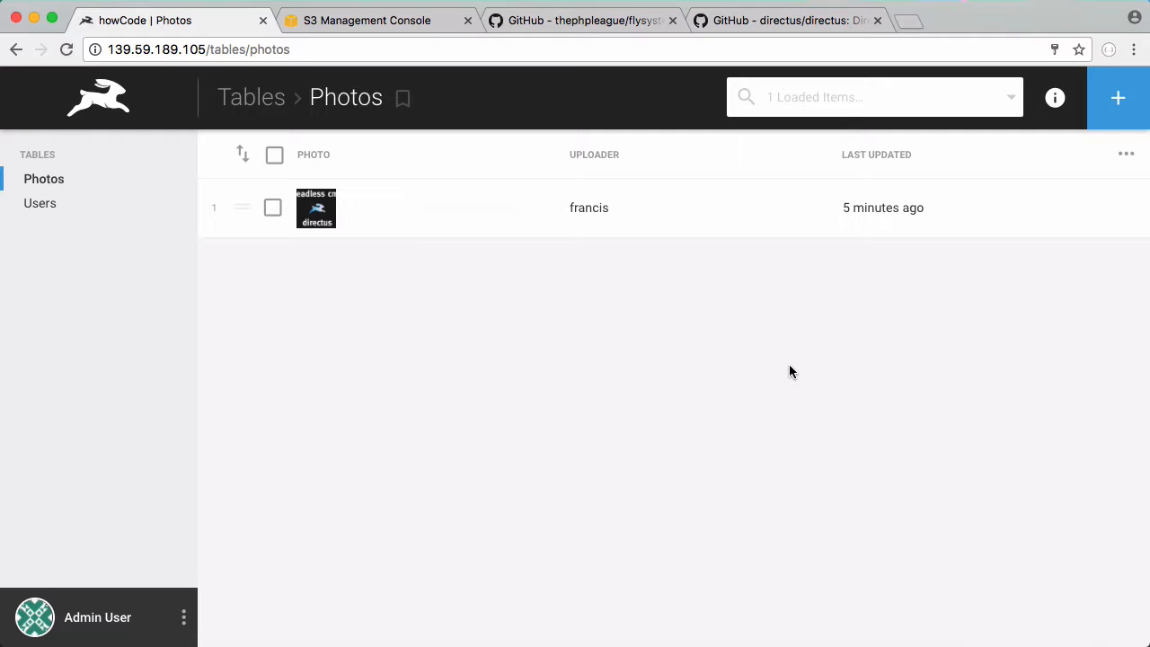
{"action": "mouse_move", "coordinate": [629, 360]}
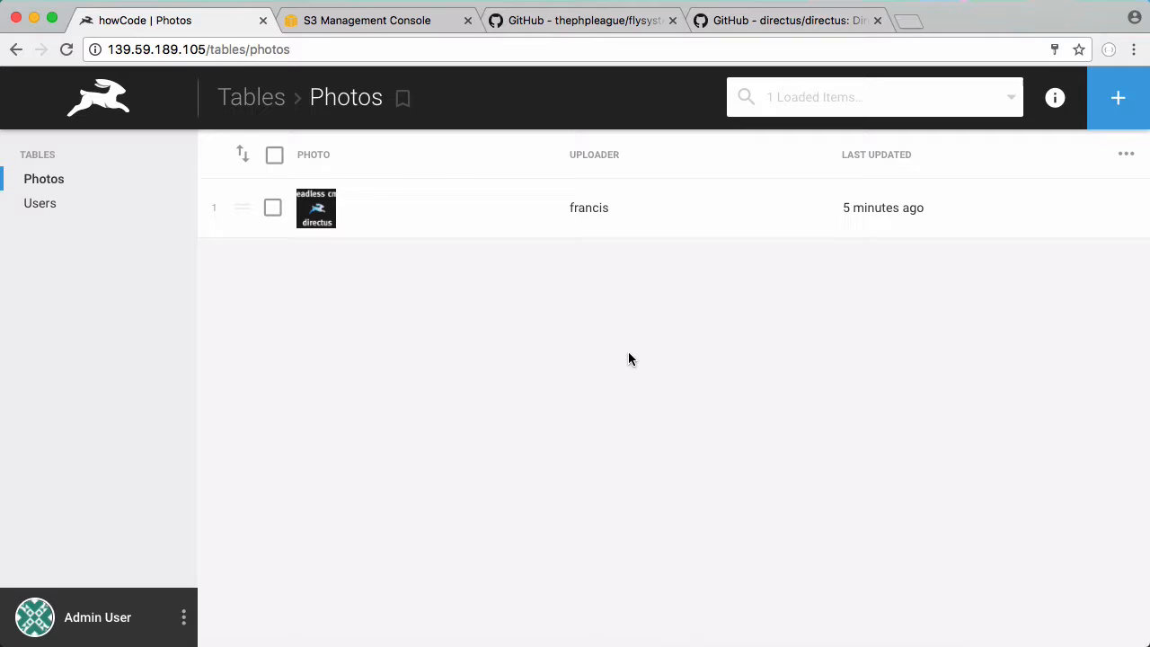
- Open the first Photos entry and preview its uploaded image at full size
{"action": "left_click", "coordinate": [315, 208]}
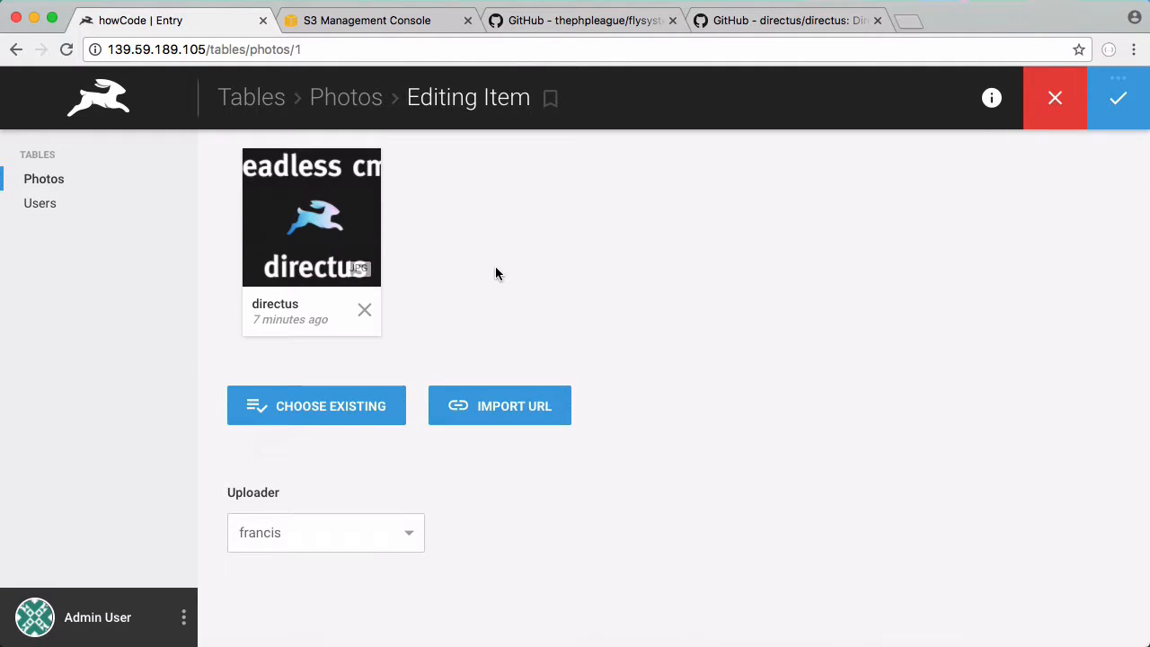
{"action": "left_click", "coordinate": [311, 216]}
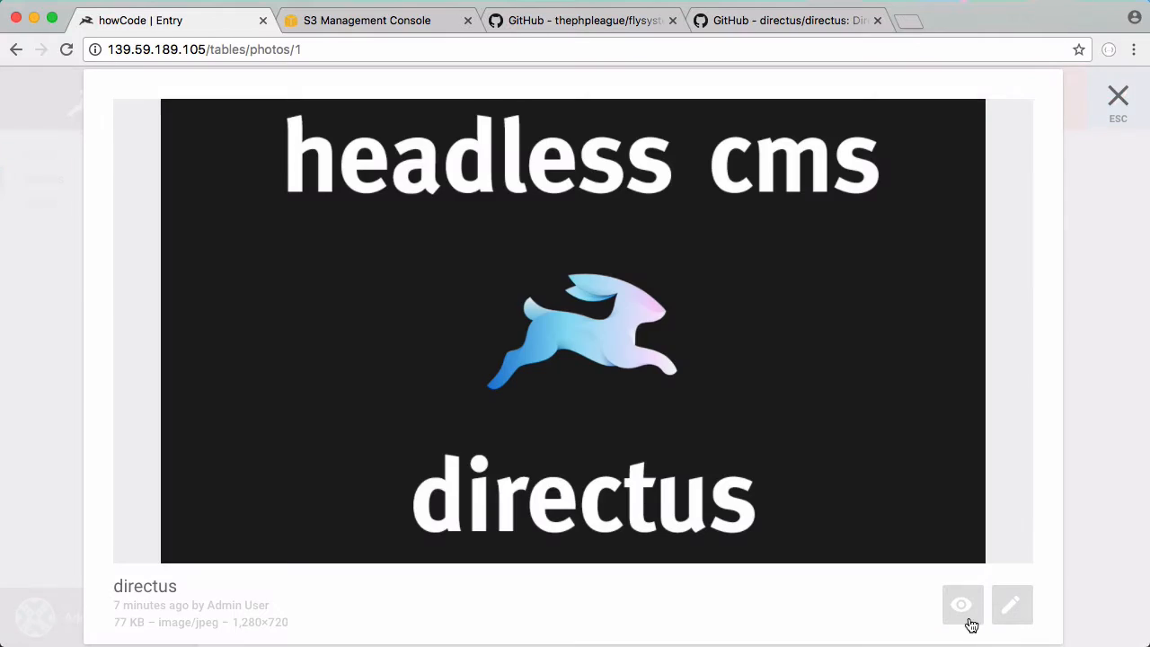
{"action": "left_click", "coordinate": [962, 604]}
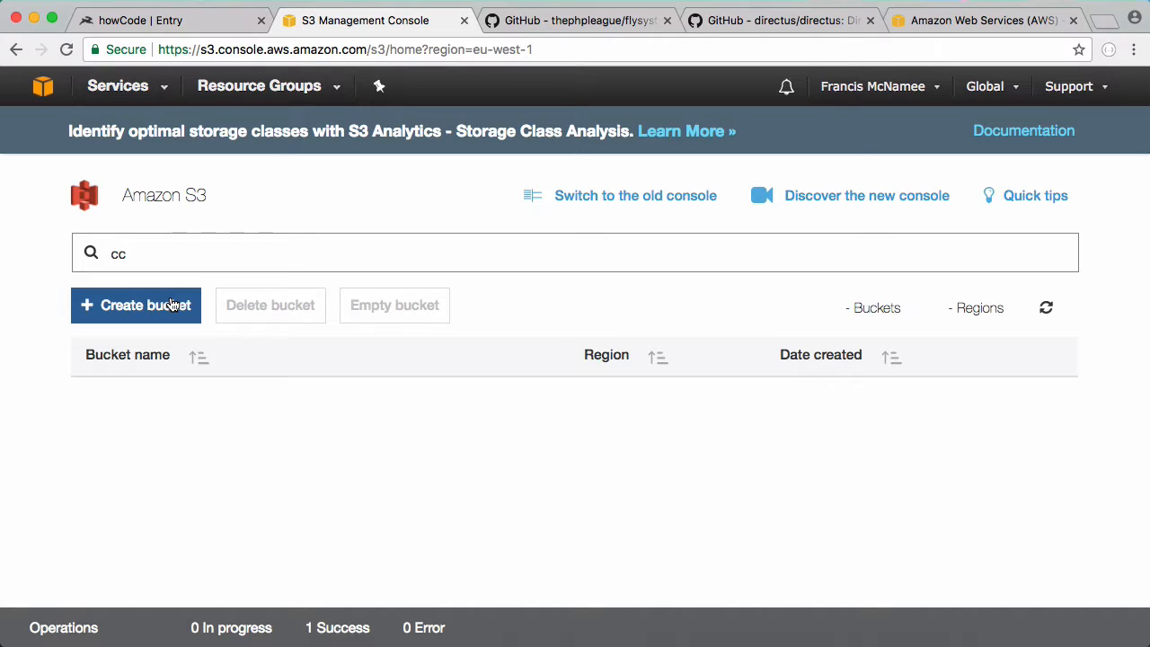
- Create bucket howcode-directus in EU (Ireland) with default properties and permissions
{"action": "left_click", "coordinate": [136, 305]}
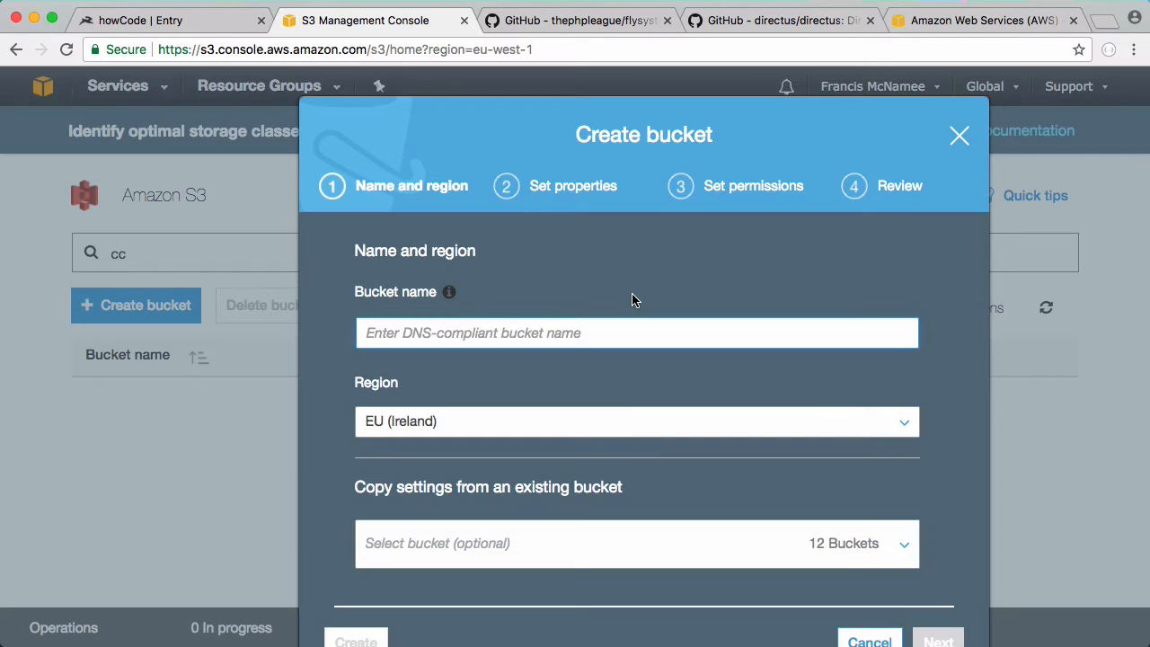
{"action": "type", "text": "howcode-directus"}
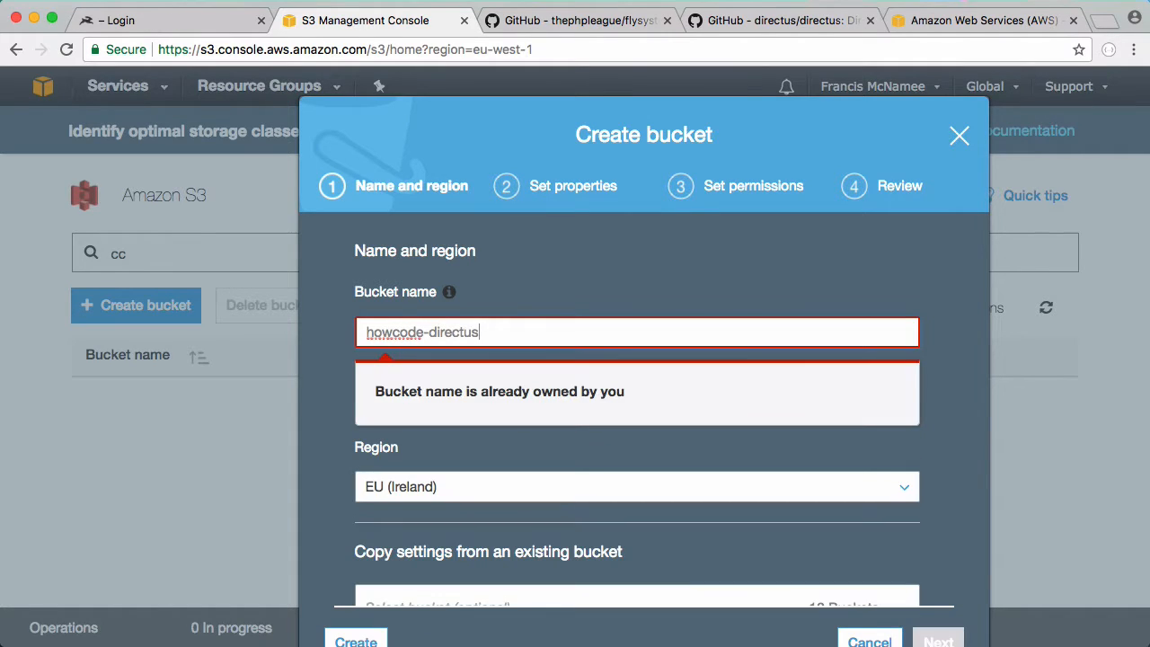
{"action": "scroll", "scroll_direction": "down", "scroll_amount": 3}
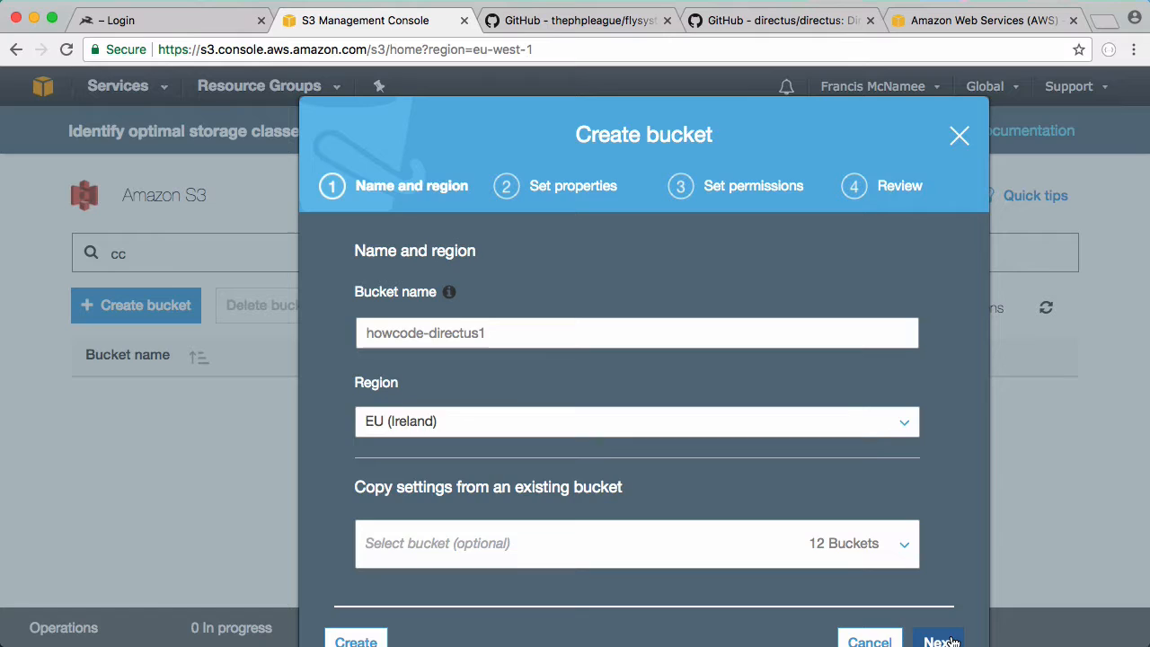
{"action": "left_click", "coordinate": [938, 640]}
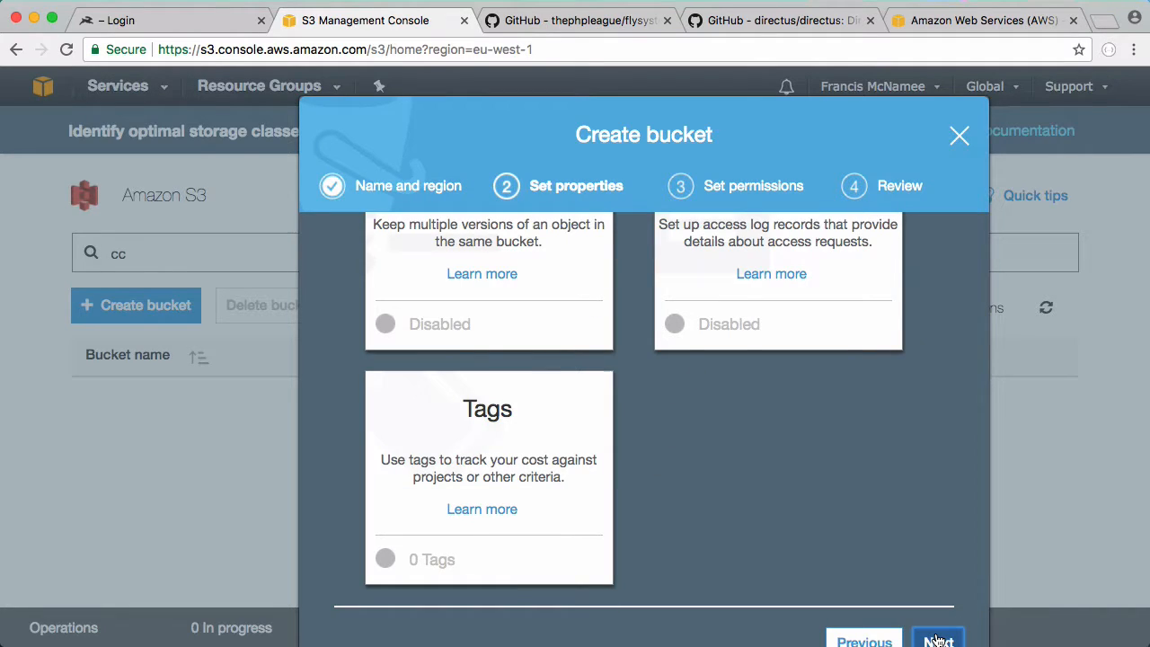
{"action": "left_click", "coordinate": [937, 640]}
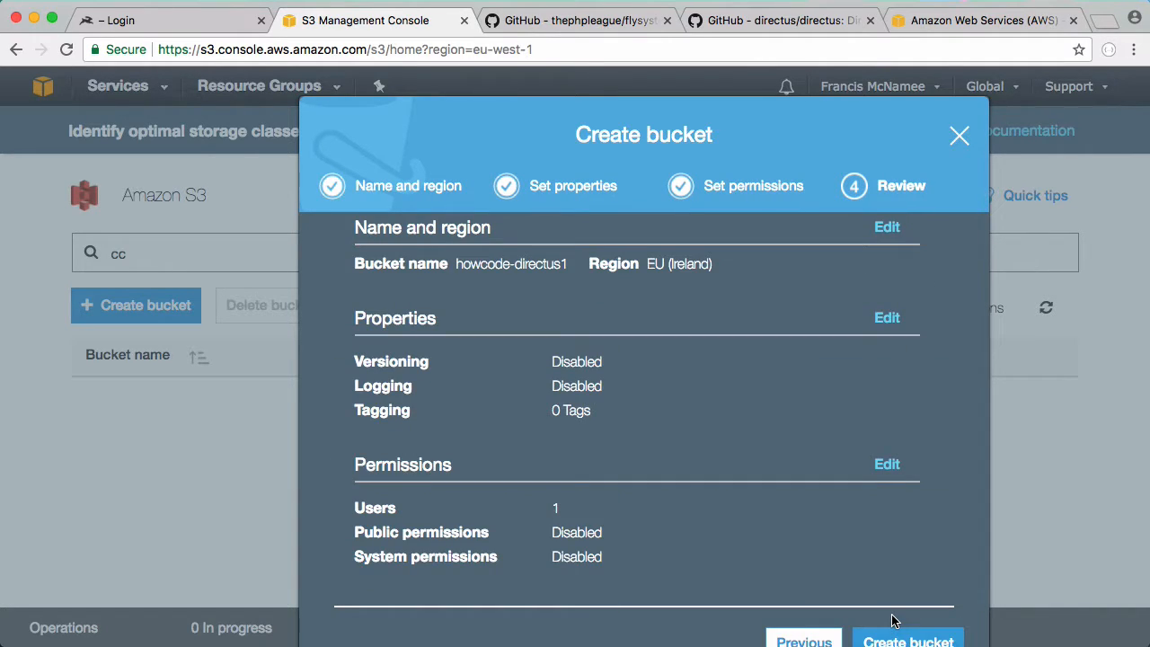
{"action": "mouse_move", "coordinate": [838, 501]}
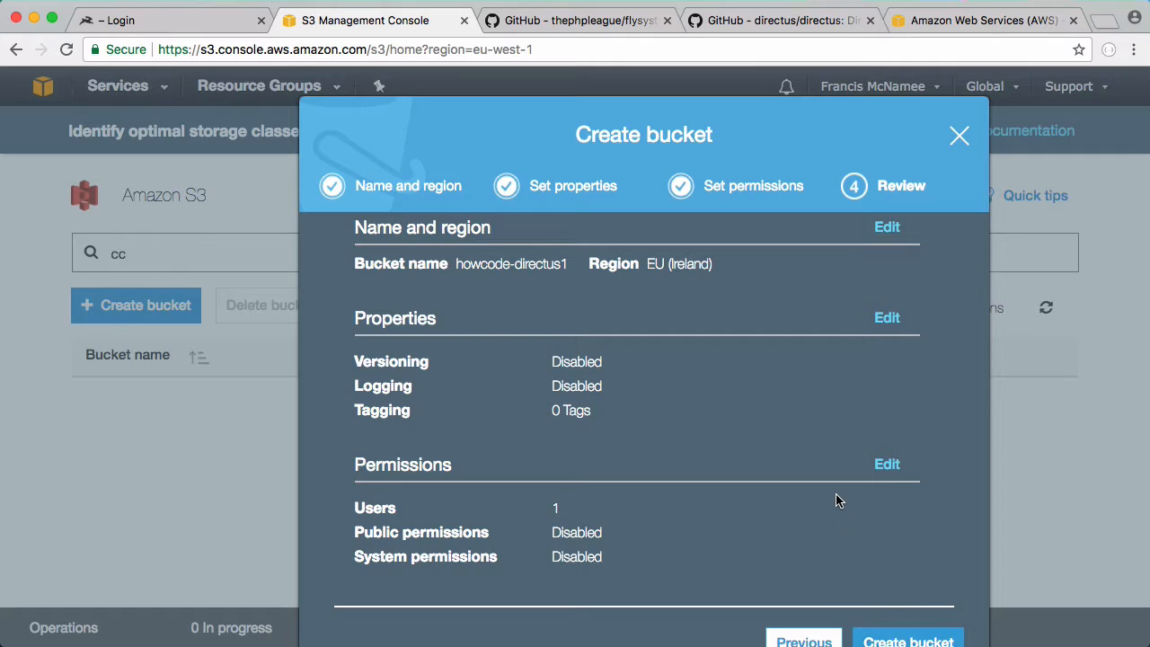
{"action": "left_click", "coordinate": [908, 638]}
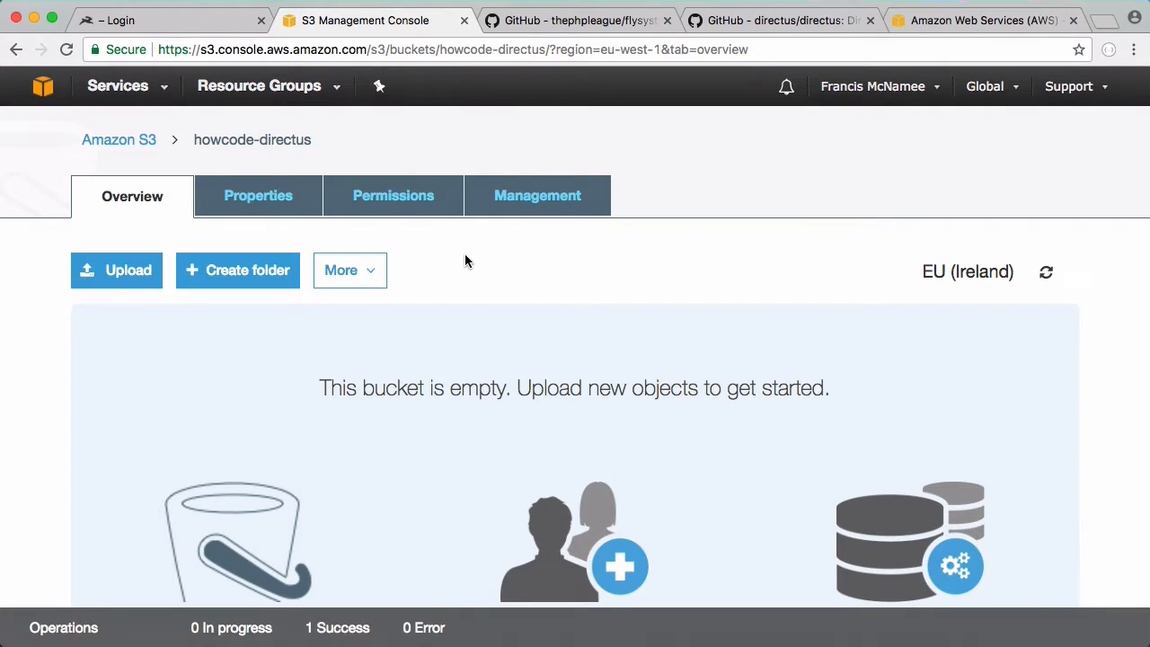
{"action": "mouse_move", "coordinate": [530, 277]}
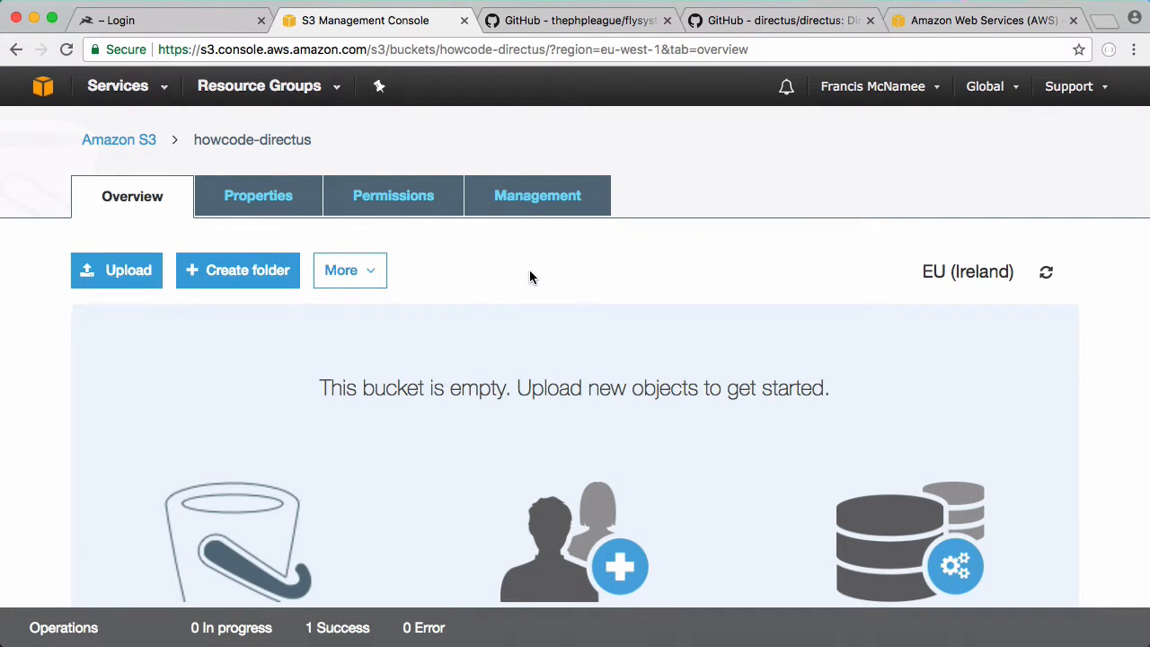
- Scroll the thephpleague/flysystem-aws-s3-v3 repository down to its installation instructions
{"action": "left_click", "coordinate": [576, 20]}
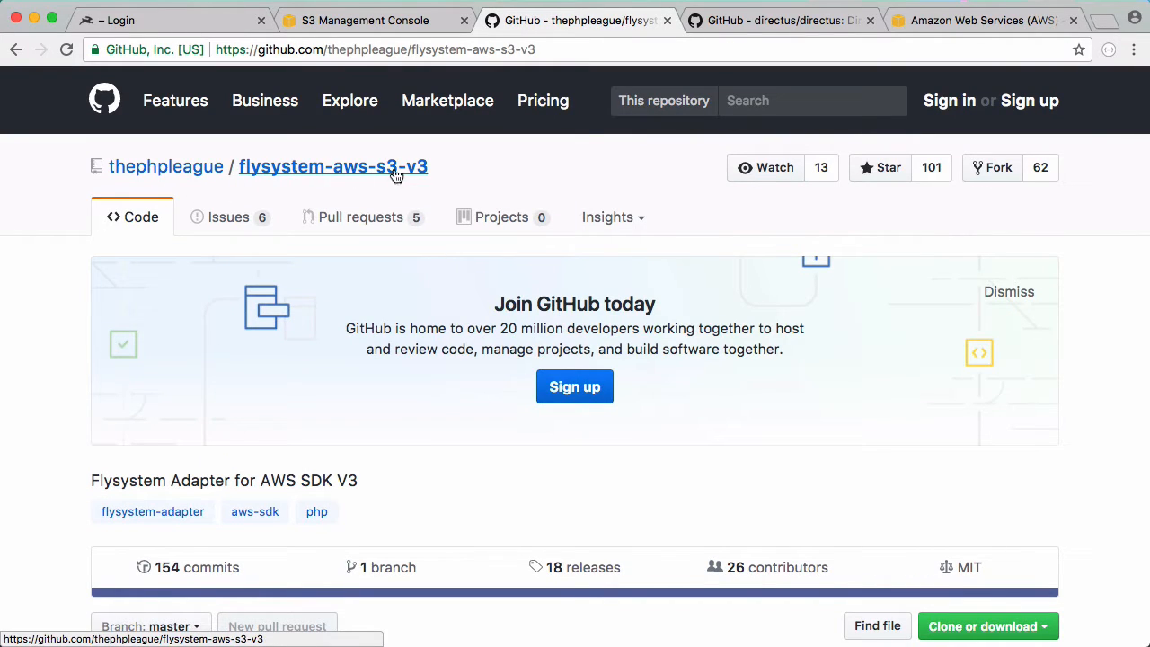
{"action": "scroll", "scroll_direction": "down", "scroll_amount": 3}
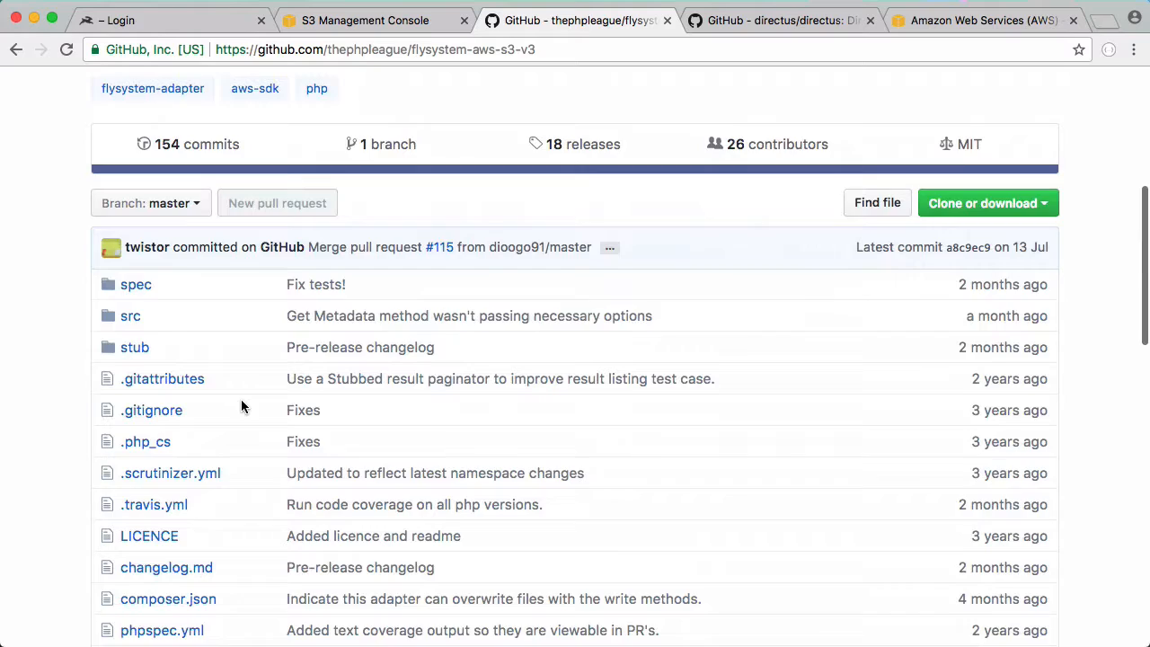
{"action": "scroll", "scroll_direction": "down", "scroll_amount": 3}
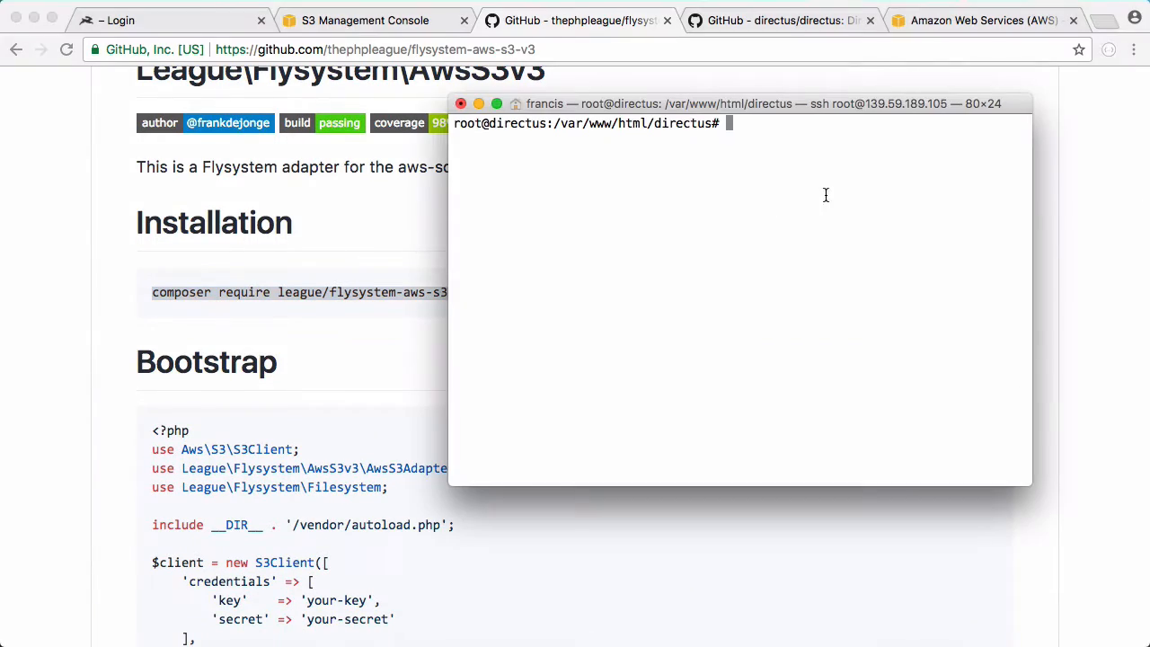
- Composer-require league/flysystem-aws-s3-v3 and open api/configuration.php in nano
{"action": "type", "text": "composer require league/flysystem-aws-s3-v3"}
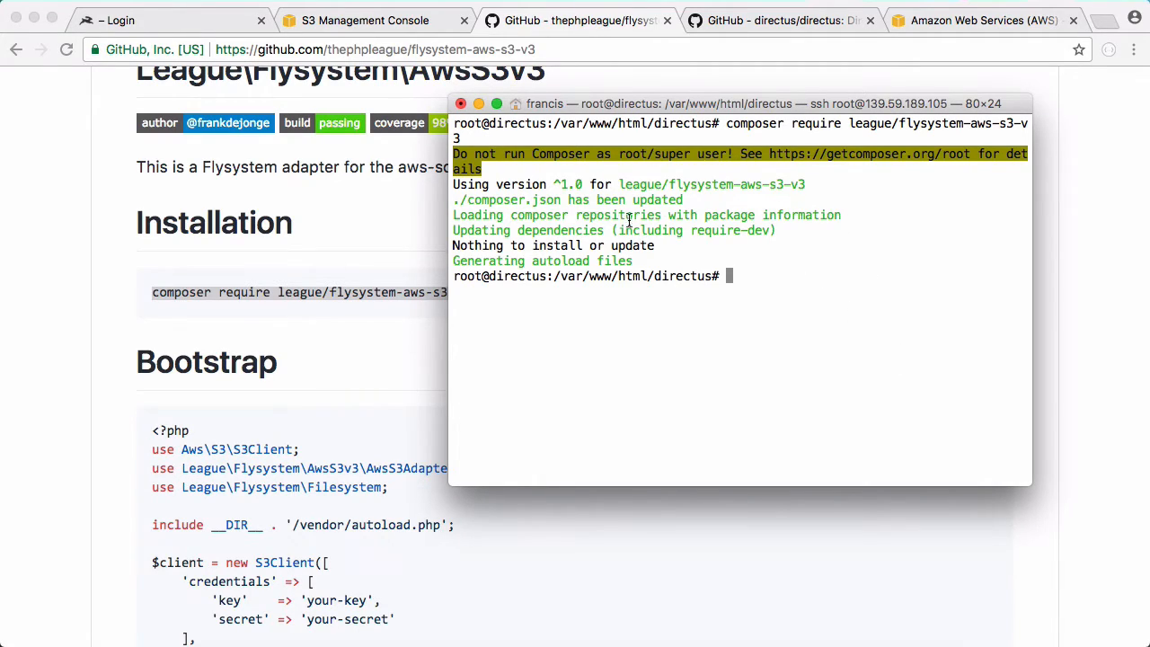
{"action": "mouse_move", "coordinate": [575, 225]}
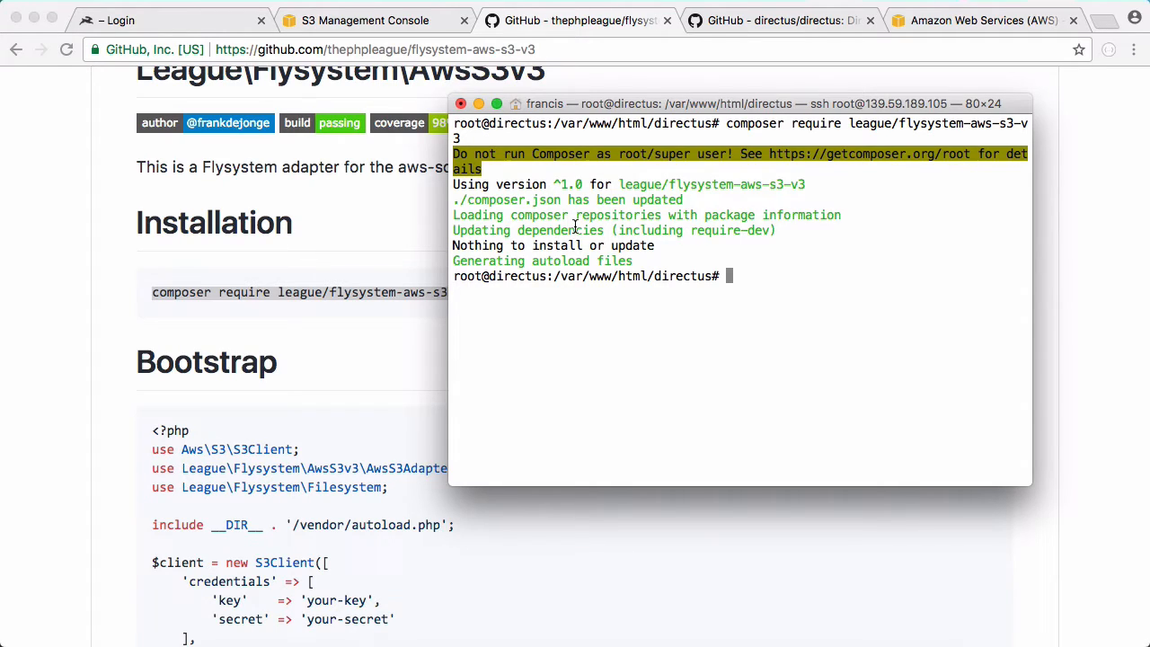
{"action": "mouse_move", "coordinate": [690, 299]}
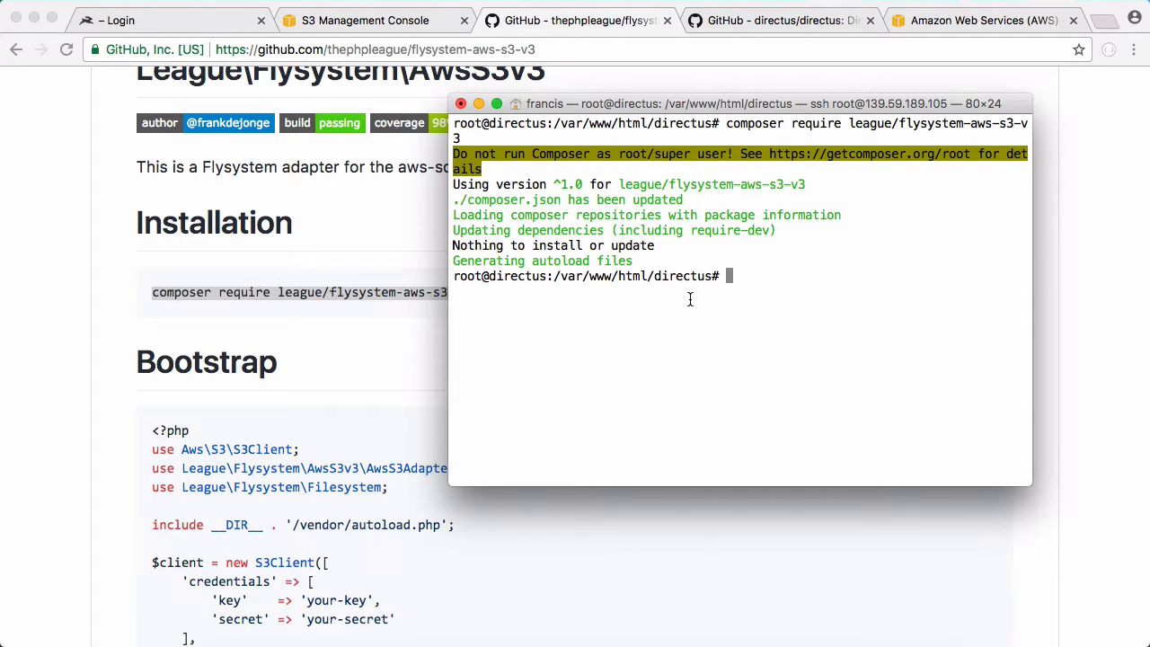
{"action": "type", "text": "nano api/configuration.php"}
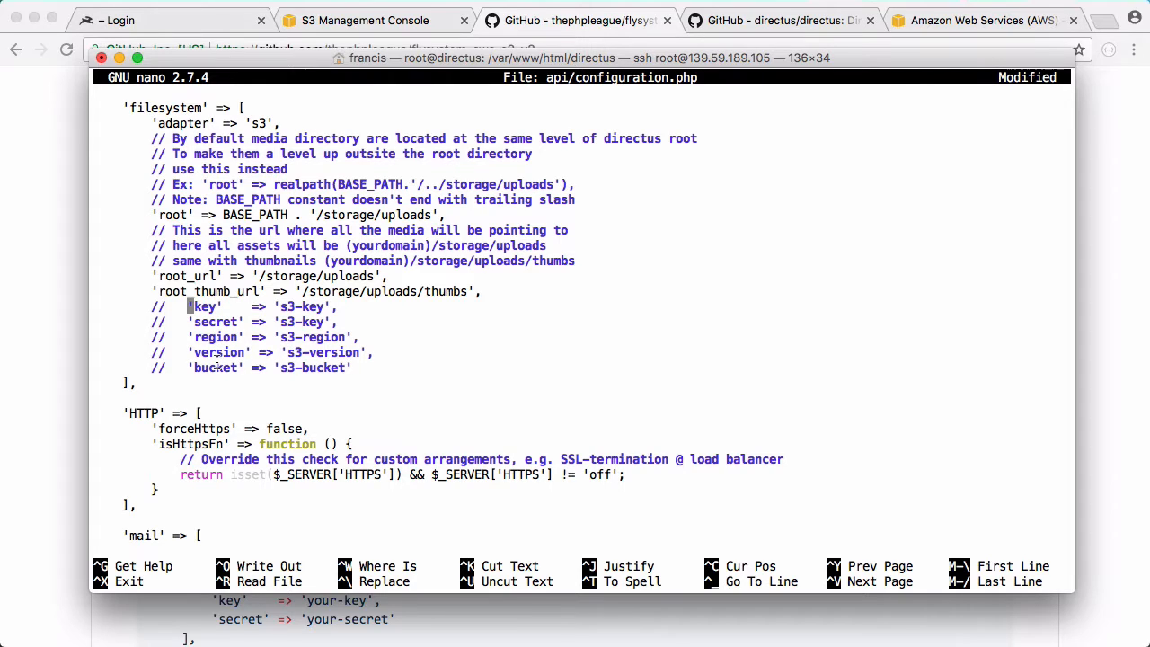
- Start a new IAM user with programmatic access
{"action": "left_click", "coordinate": [493, 20]}
{"action": "type", "text": "i"}
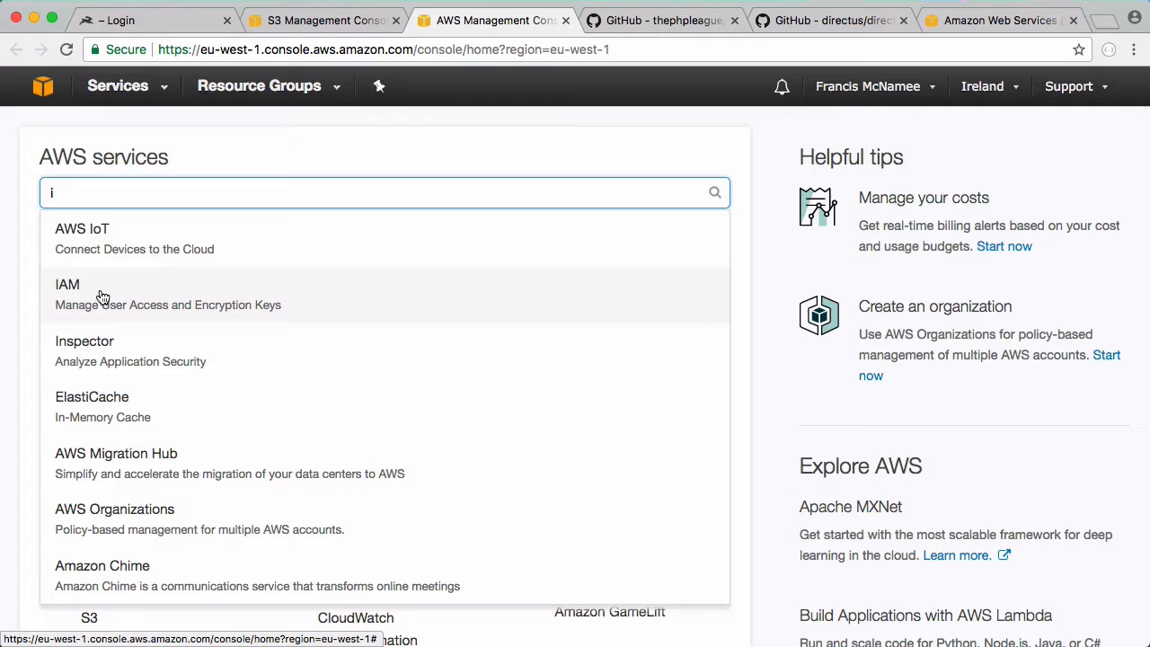
{"action": "left_click", "coordinate": [67, 293]}
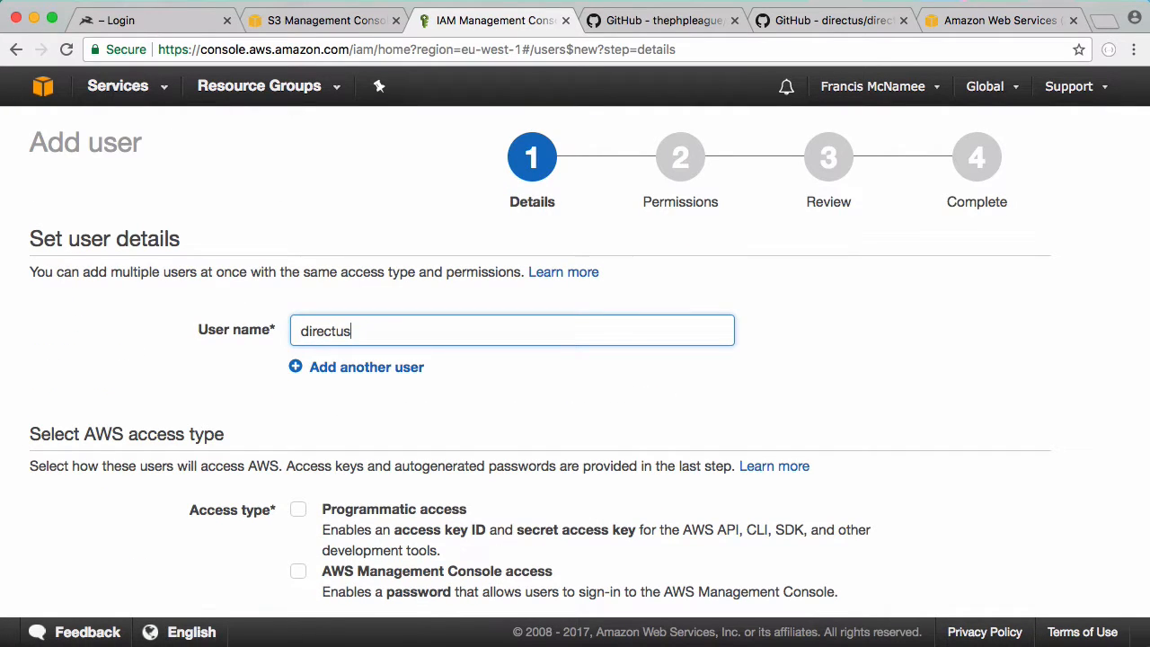
{"action": "scroll", "scroll_direction": "down", "scroll_amount": 3}
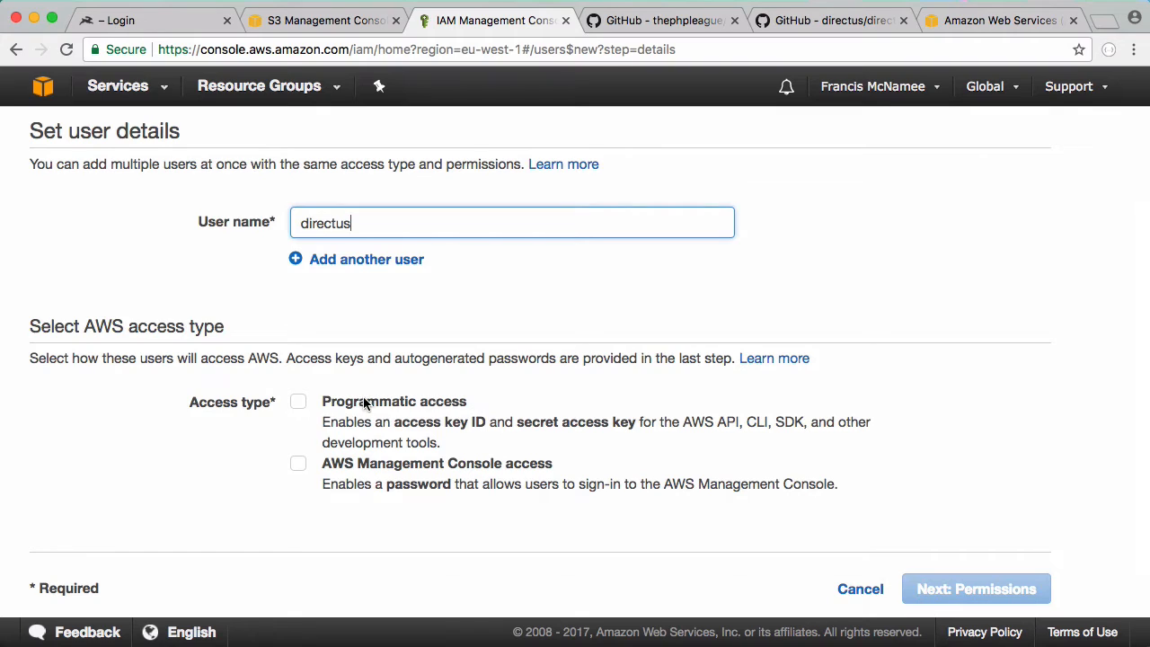
{"action": "left_click", "coordinate": [297, 401]}
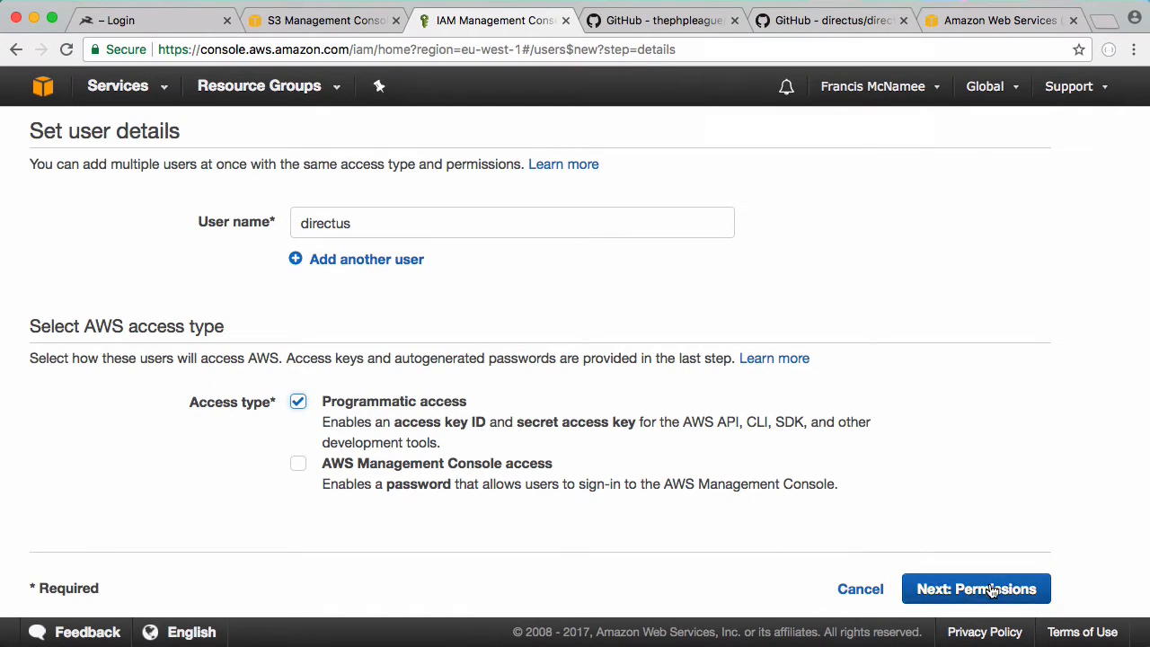
{"action": "left_click", "coordinate": [976, 588]}
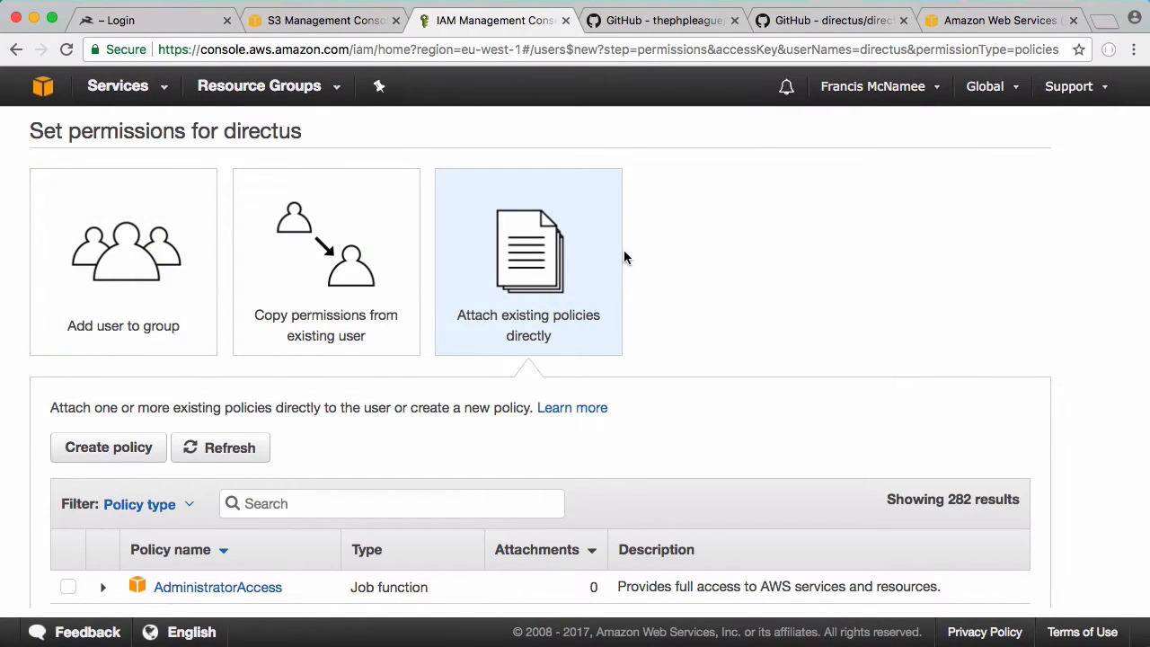
- Attach the AmazonS3FullAccess policy, review, and create the directus user
{"action": "scroll", "scroll_direction": "down", "scroll_amount": 3}
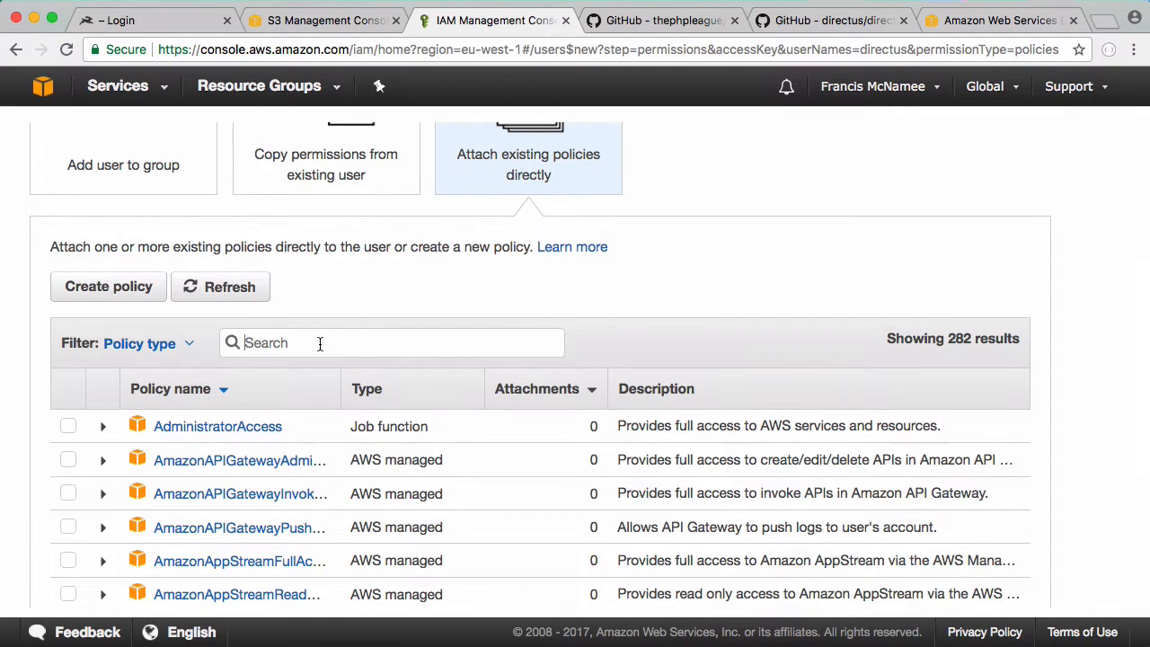
{"action": "type", "text": "s3"}
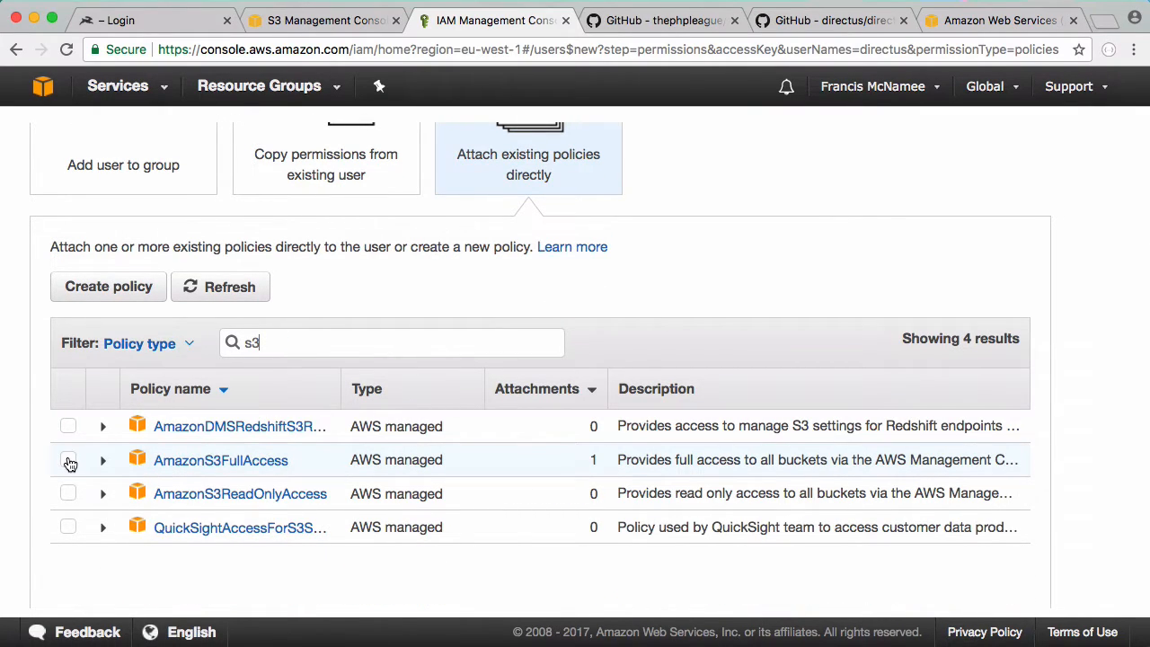
{"action": "left_click", "coordinate": [68, 459]}
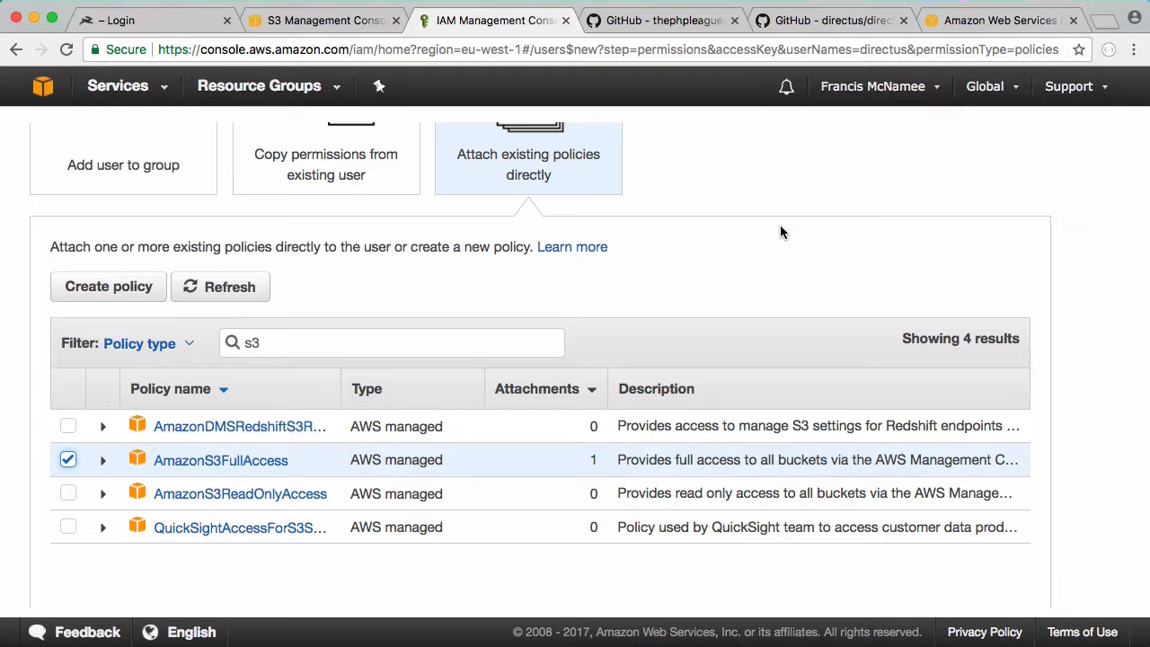
{"action": "scroll", "scroll_direction": "down", "scroll_amount": 3}
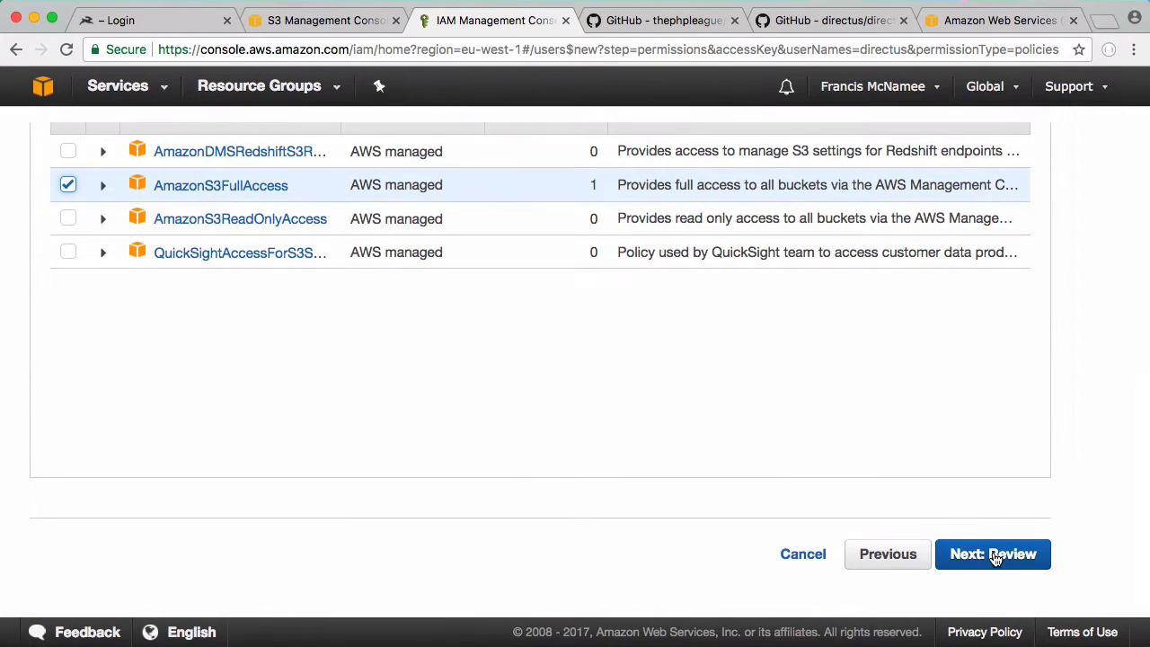
{"action": "left_click", "coordinate": [993, 554]}
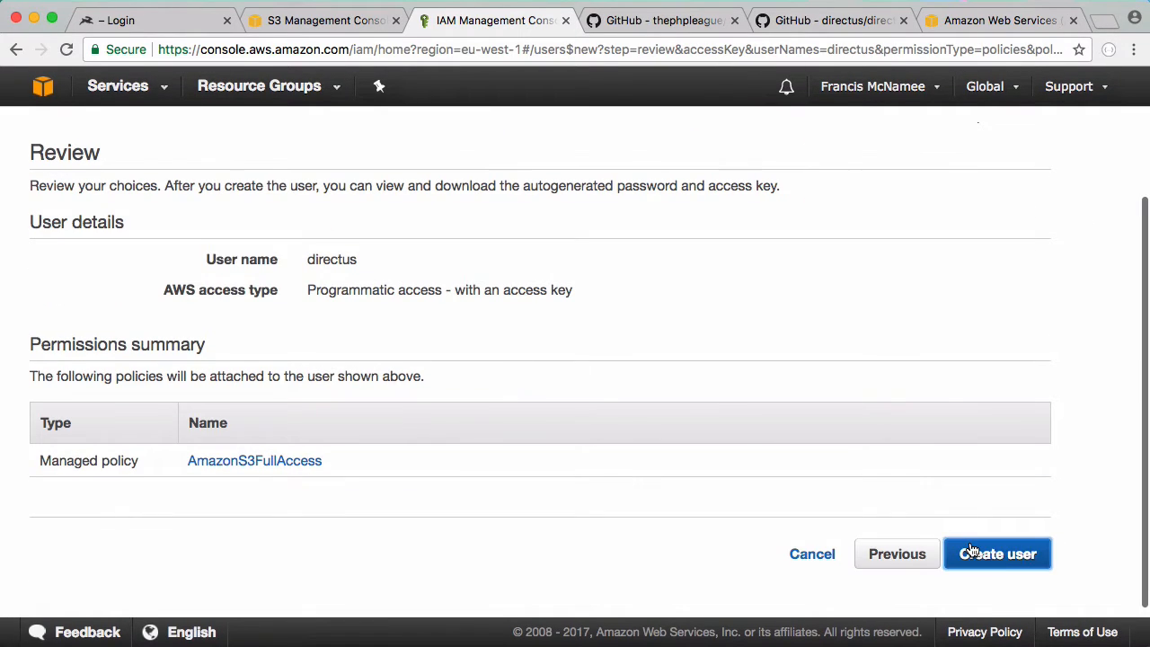
{"action": "left_click", "coordinate": [998, 553]}
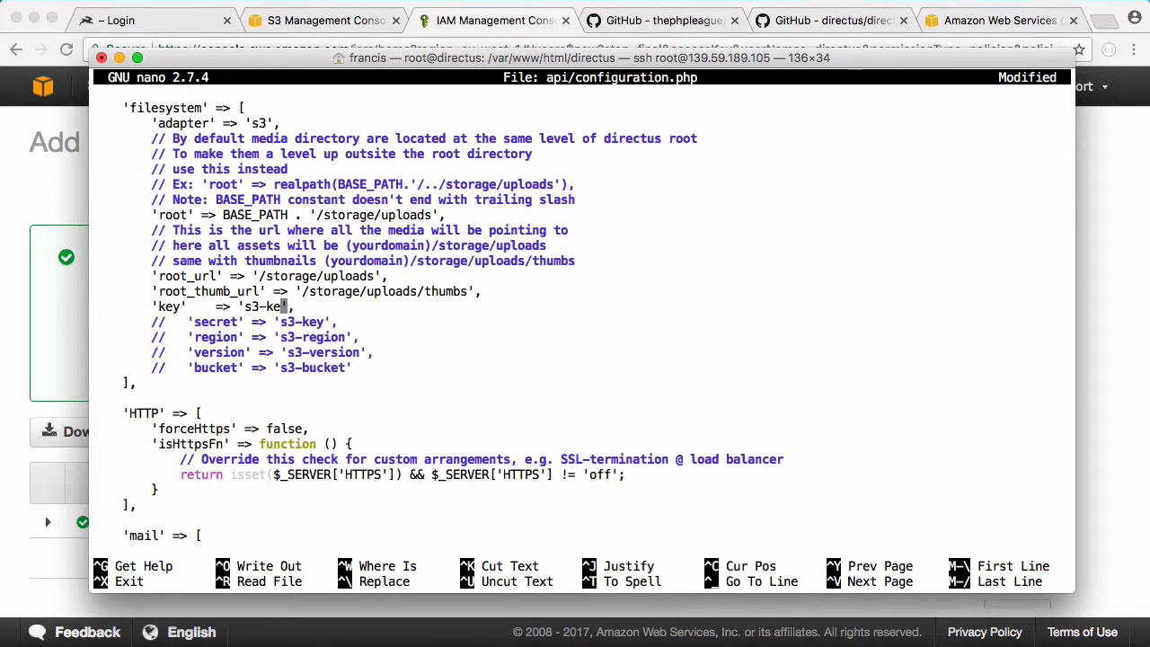
- Enter S3 key, secret, eu-west-1 region, empty version and howcode-directus bucket in configuration.php
{"action": "left_click", "coordinate": [492, 20]}
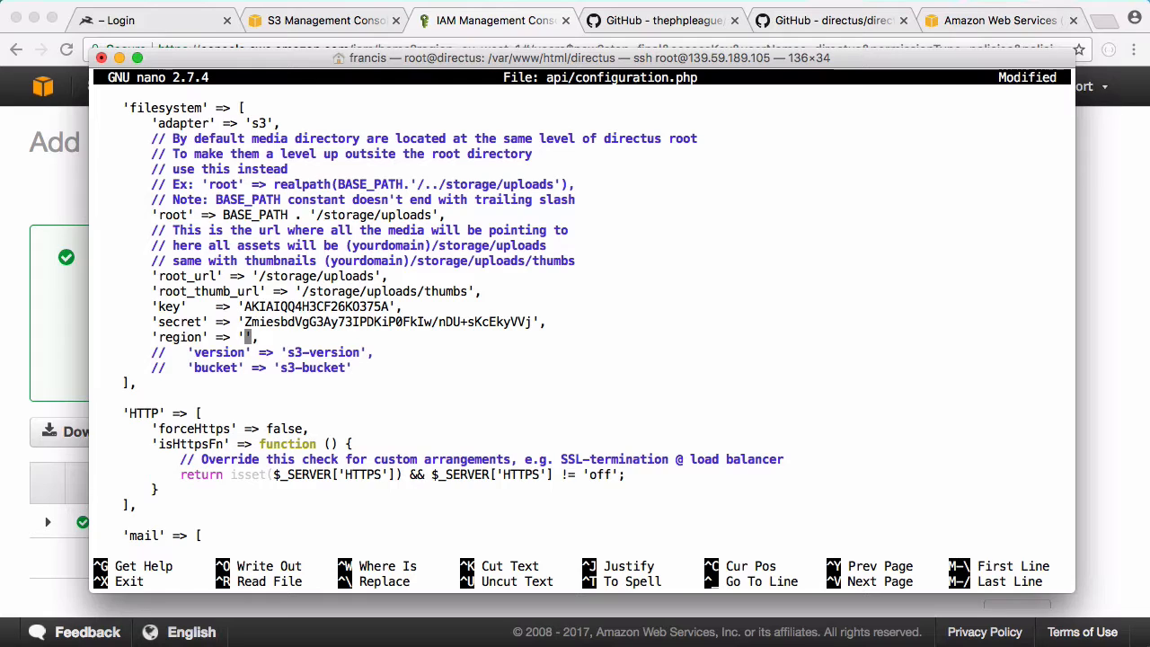
{"action": "type", "text": "eu-est-1"}
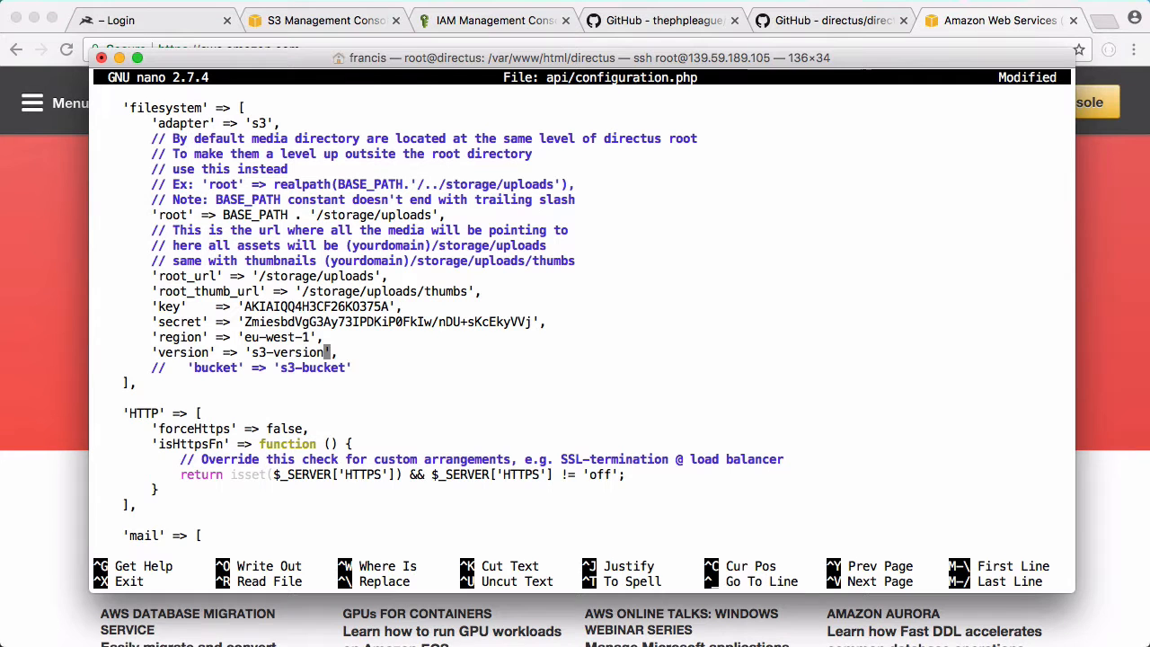
{"action": "key", "text": "BackSpace"}
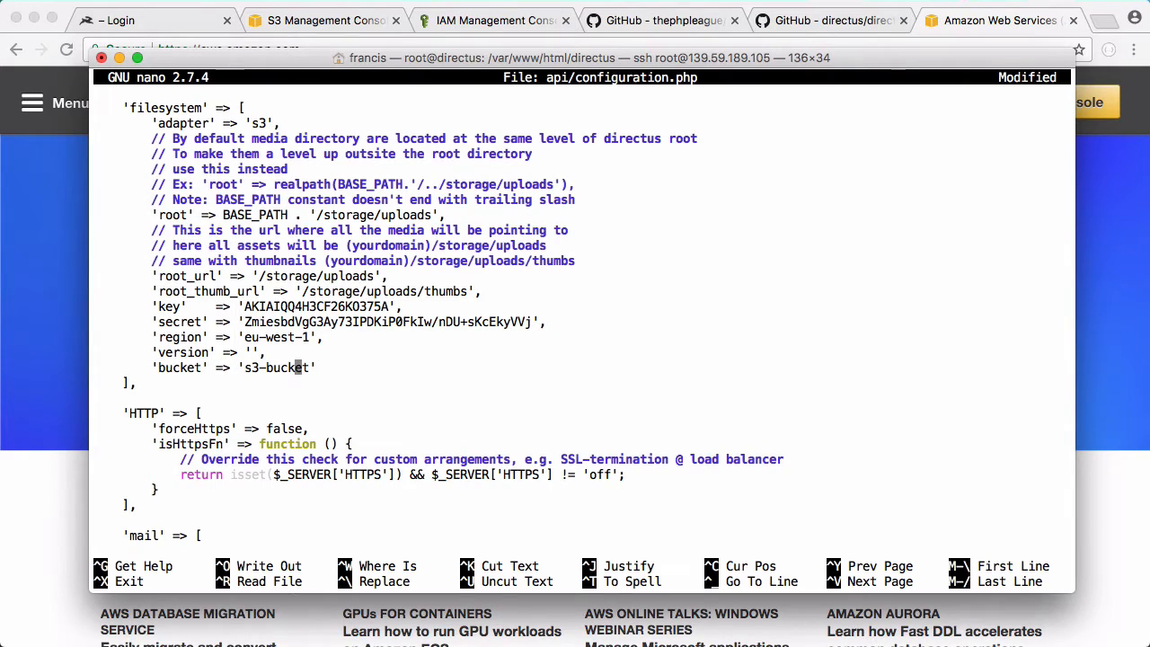
{"action": "type", "text": "howcode-directu"}
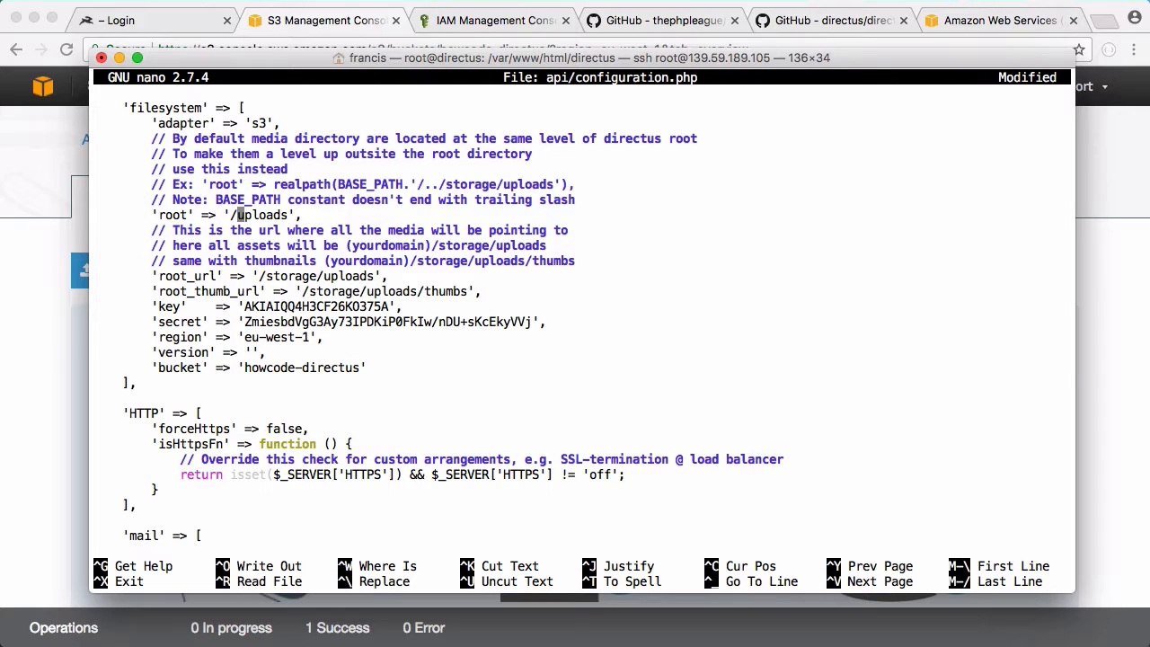
{"action": "mouse_move", "coordinate": [260, 275]}
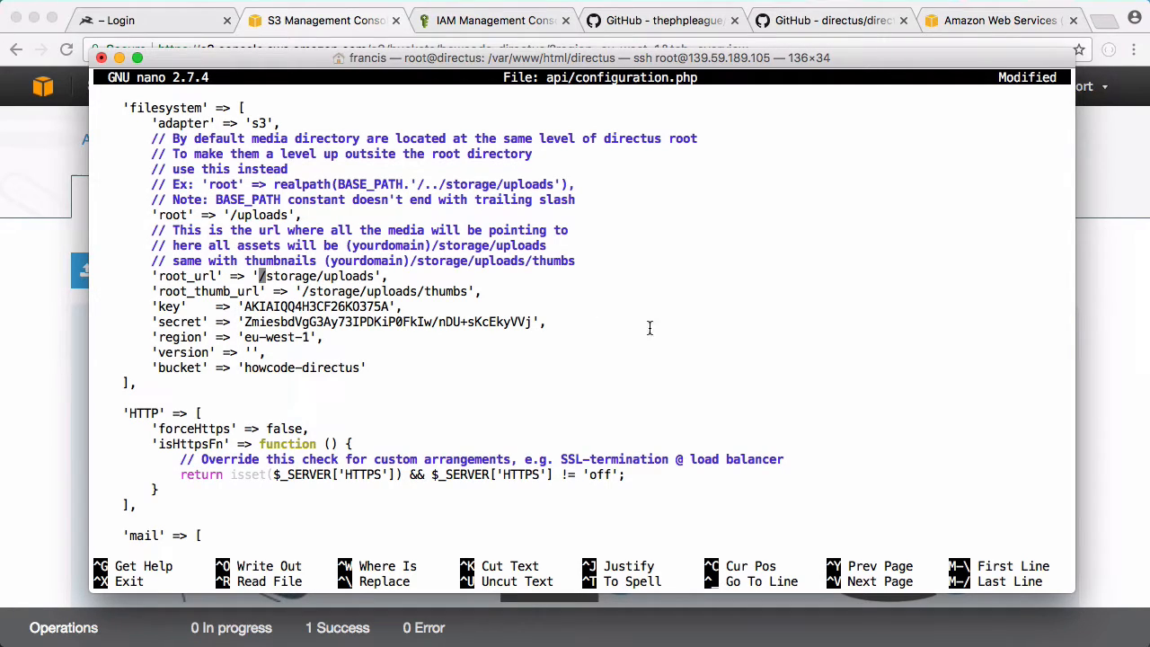
{"action": "mouse_move", "coordinate": [610, 302]}
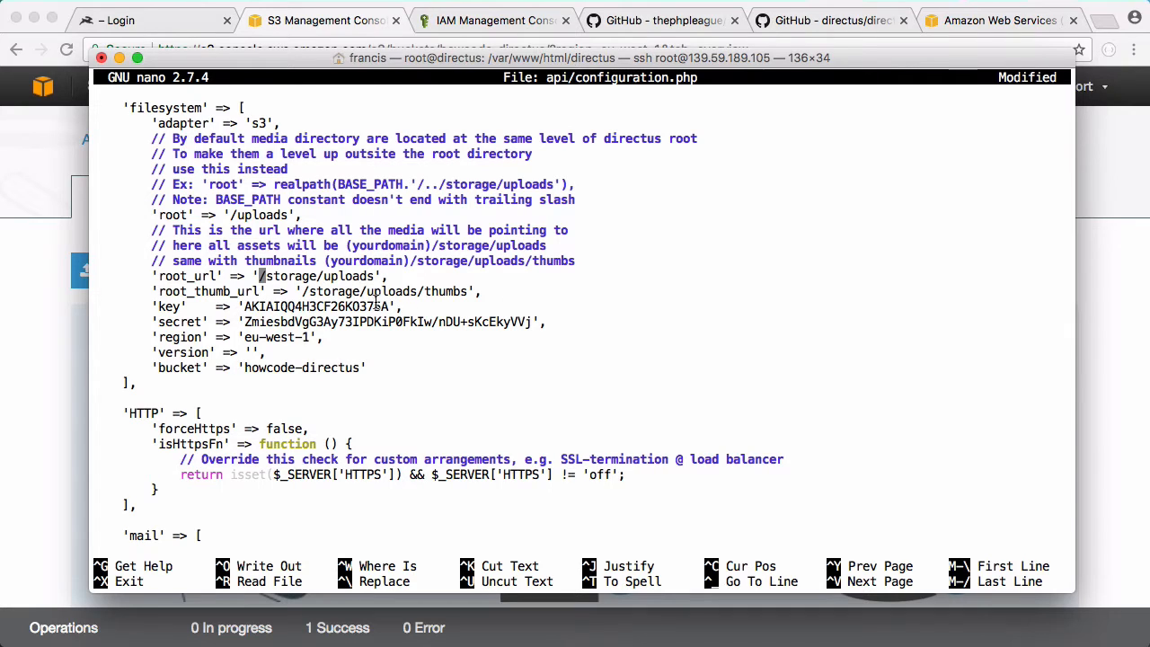
{"action": "mouse_move", "coordinate": [691, 318]}
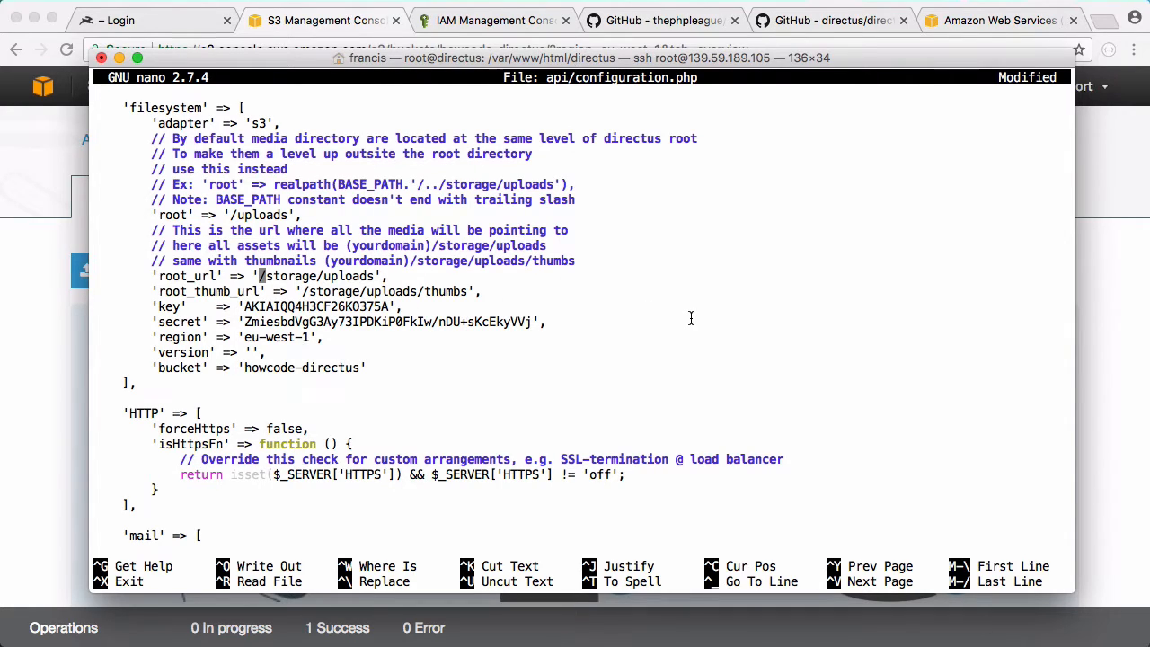
- Log back in to Directus and begin adding a new photo item
{"action": "left_click", "coordinate": [153, 20]}
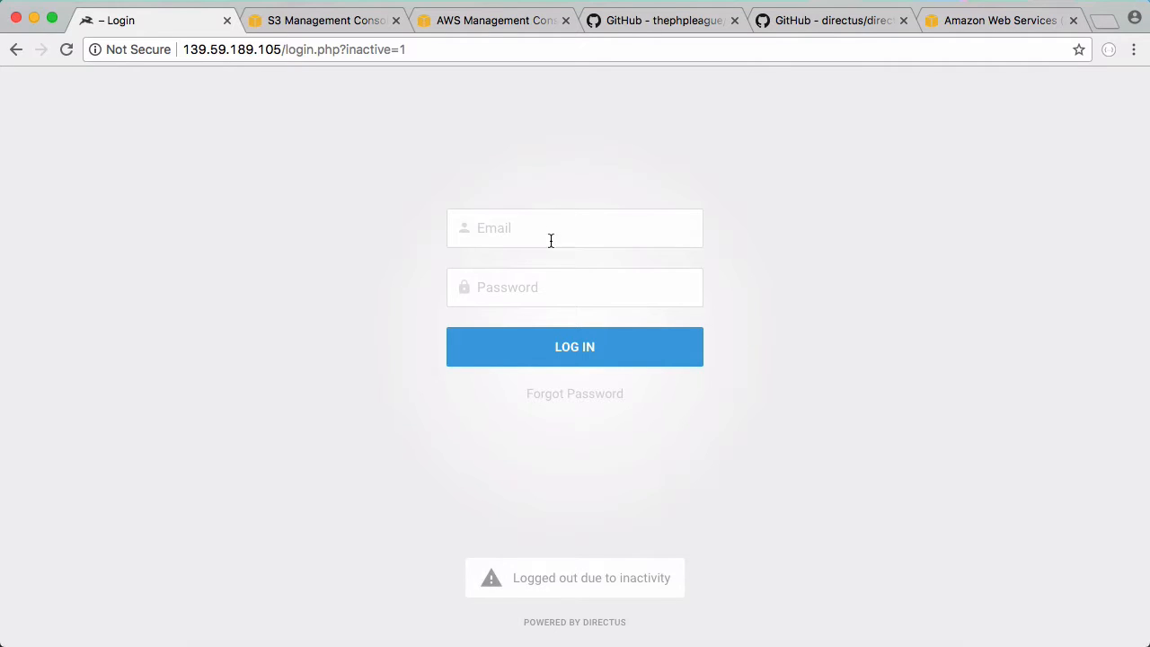
{"action": "left_click", "coordinate": [574, 347]}
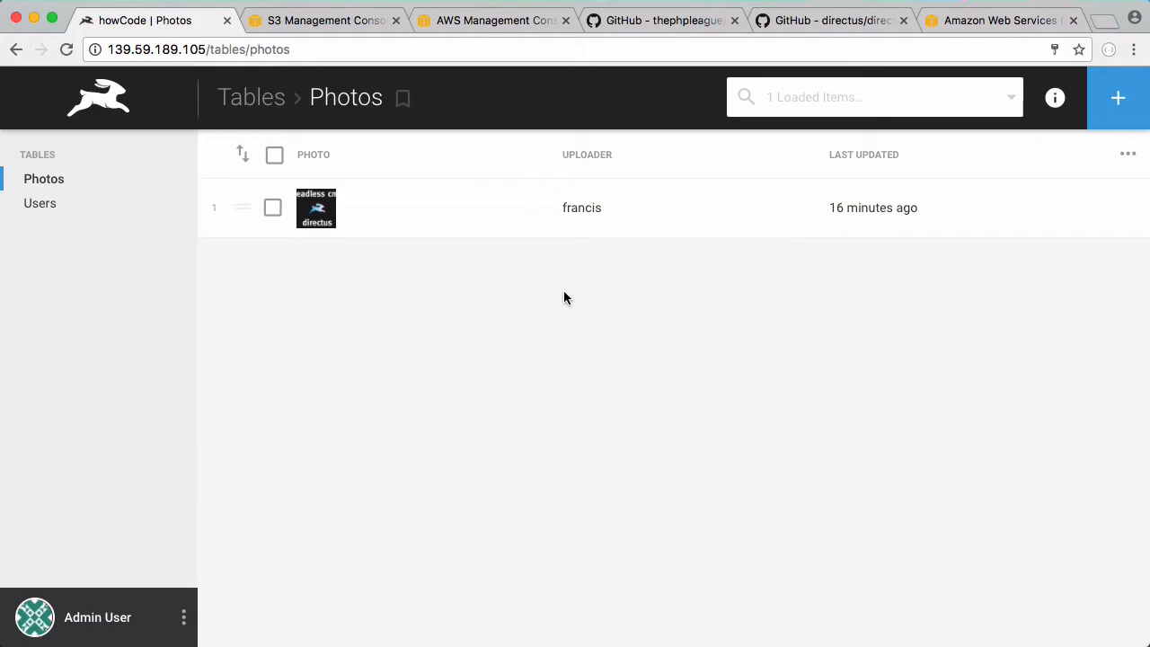
{"action": "left_click", "coordinate": [1119, 97]}
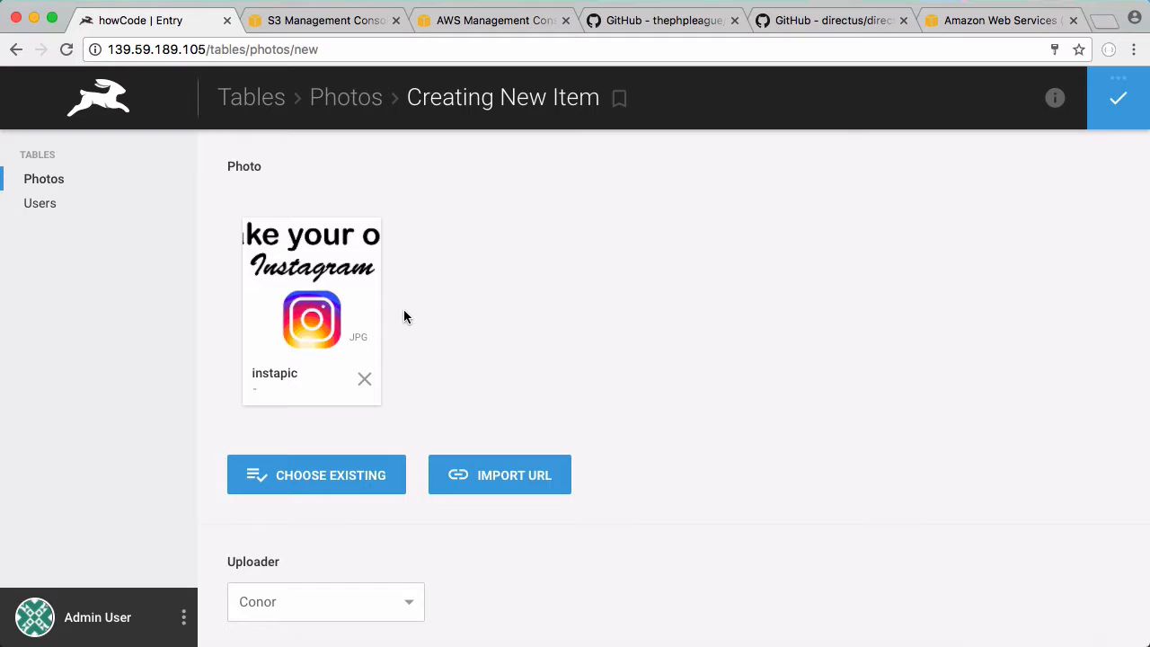
- Set francis as uploader, save the new photo item, and check the S3 bucket
{"action": "left_click", "coordinate": [325, 601]}
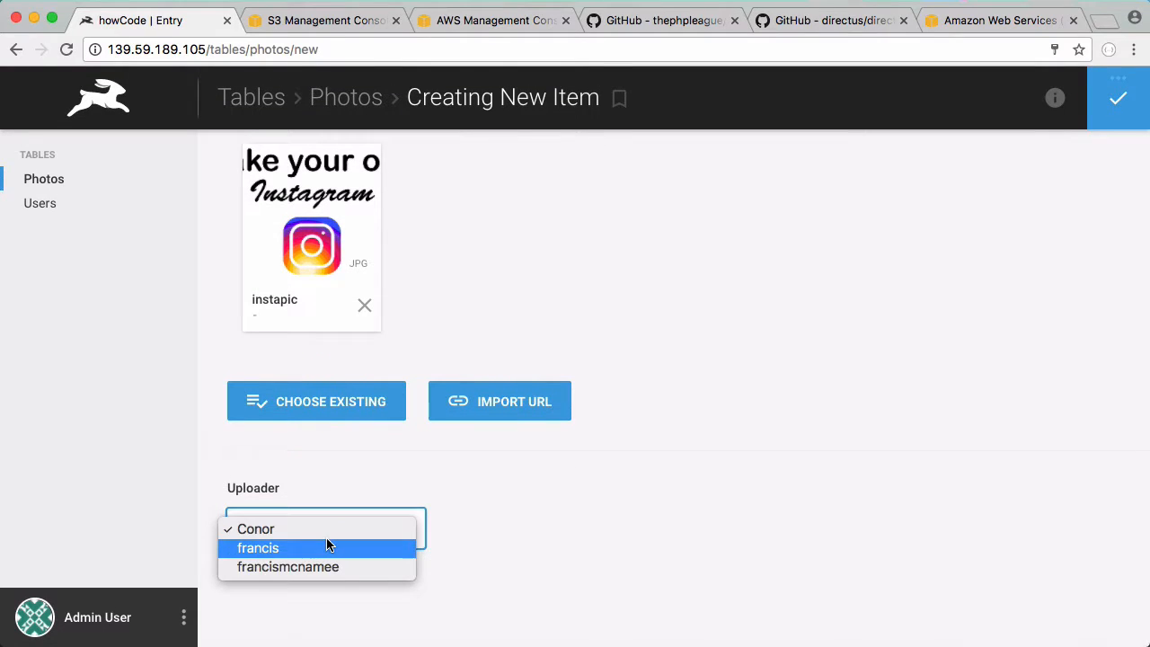
{"action": "left_click", "coordinate": [258, 548]}
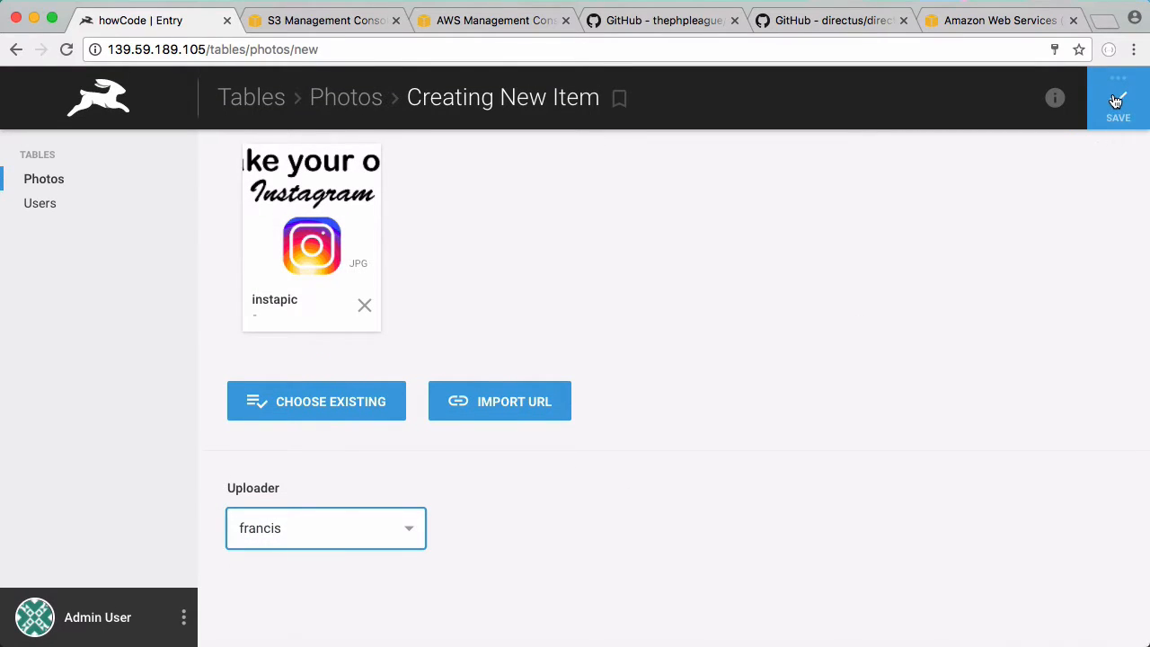
{"action": "left_click", "coordinate": [1118, 99]}
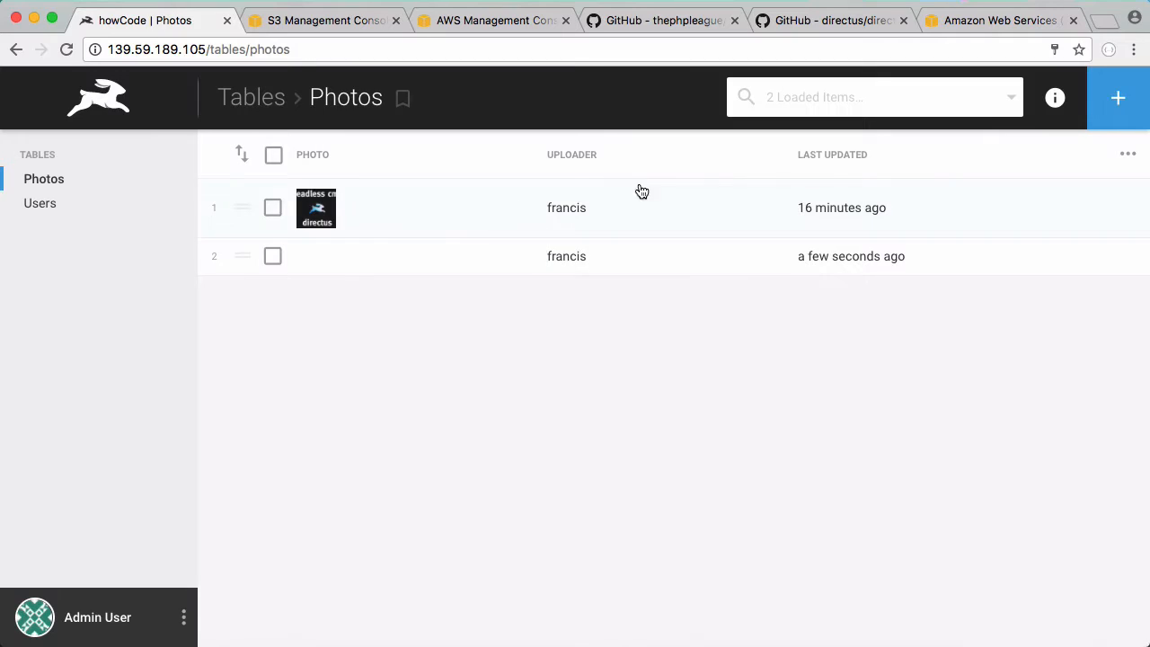
{"action": "mouse_move", "coordinate": [429, 261]}
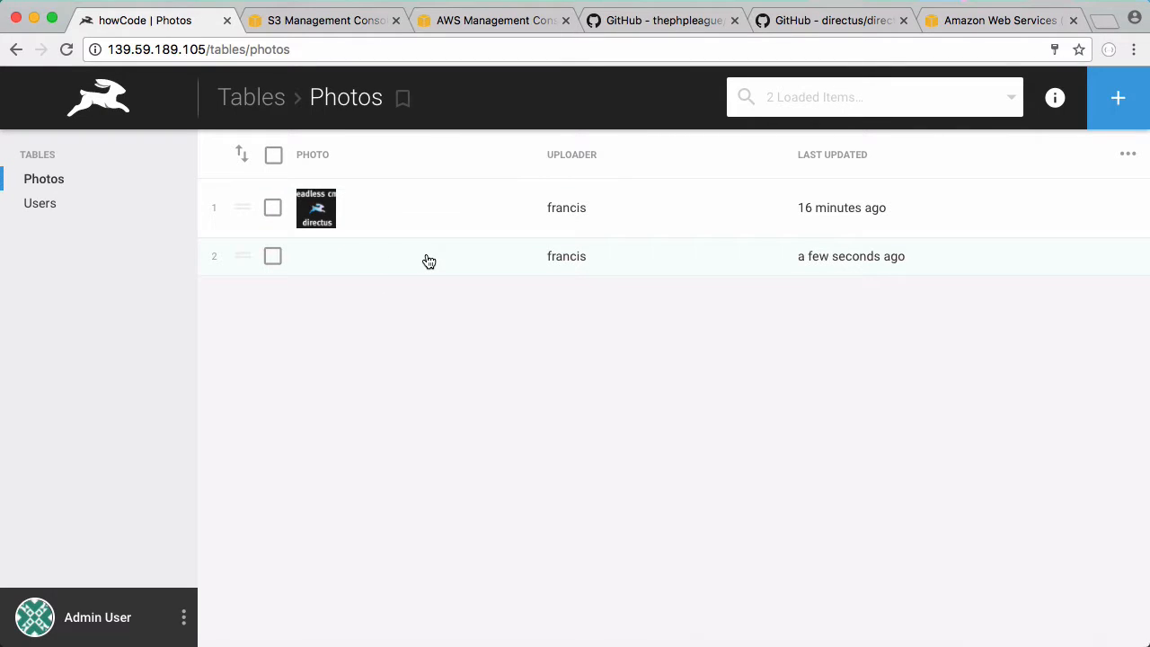
{"action": "mouse_move", "coordinate": [559, 611]}
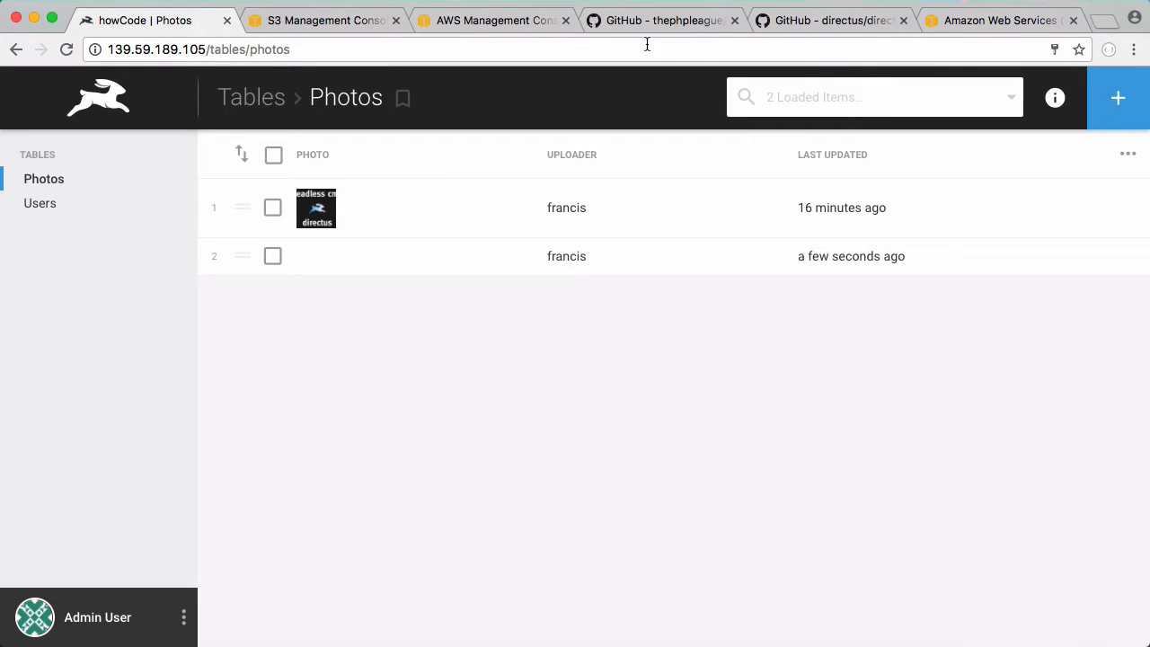
{"action": "left_click", "coordinate": [324, 20]}
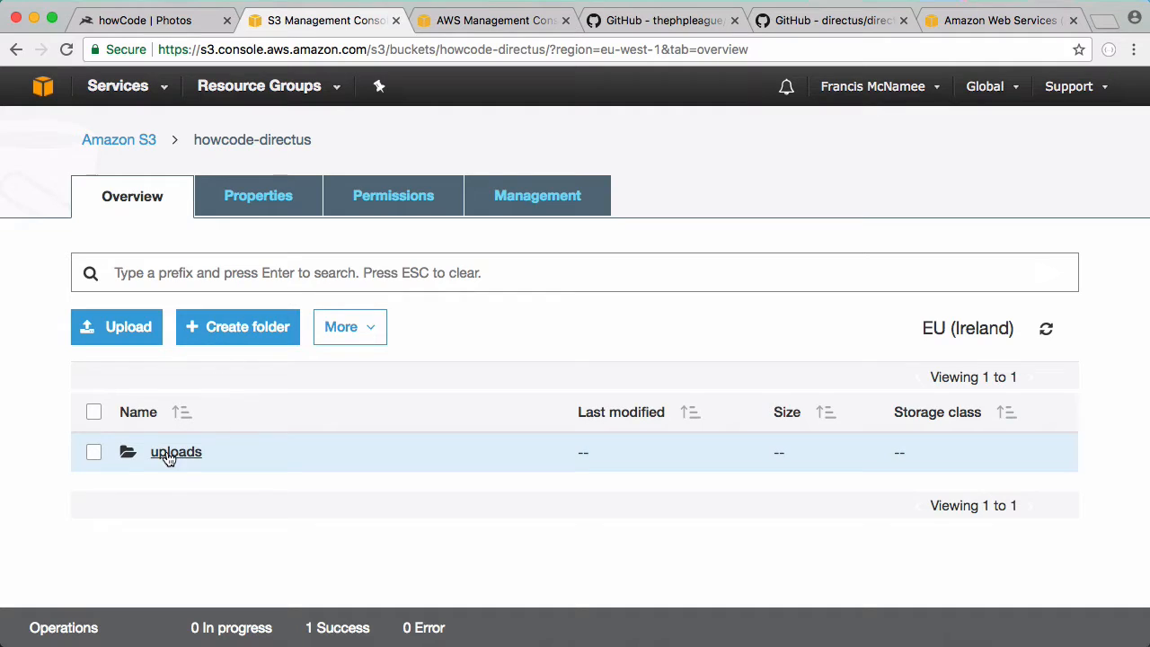
{"action": "left_click", "coordinate": [176, 452]}
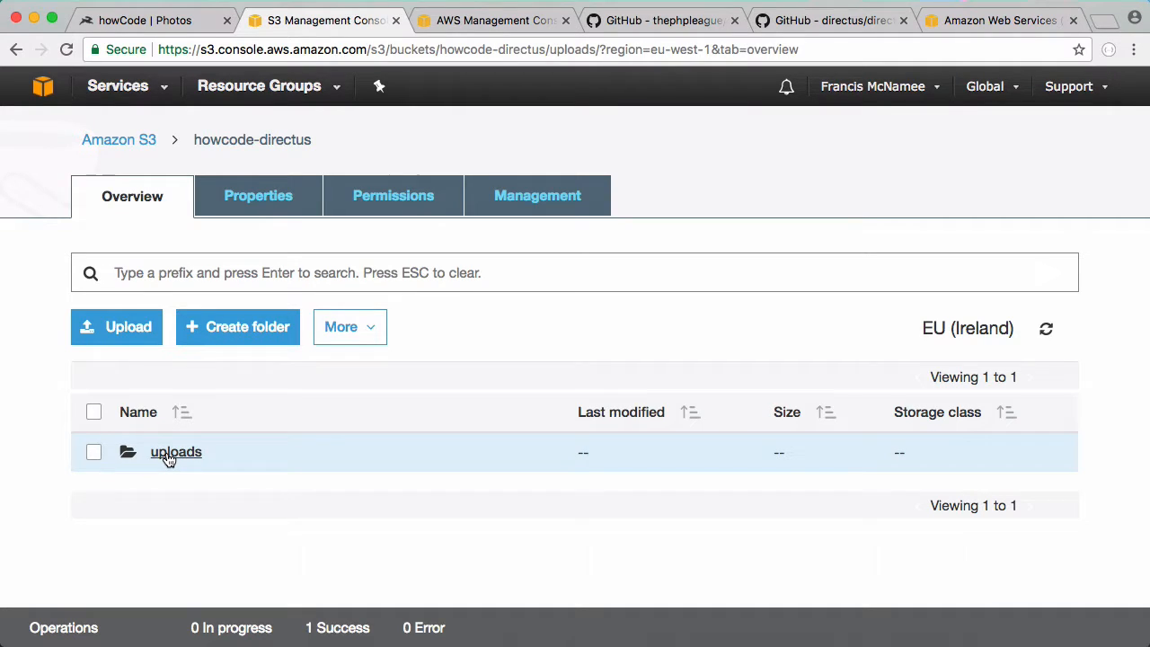
{"action": "left_click", "coordinate": [176, 452]}
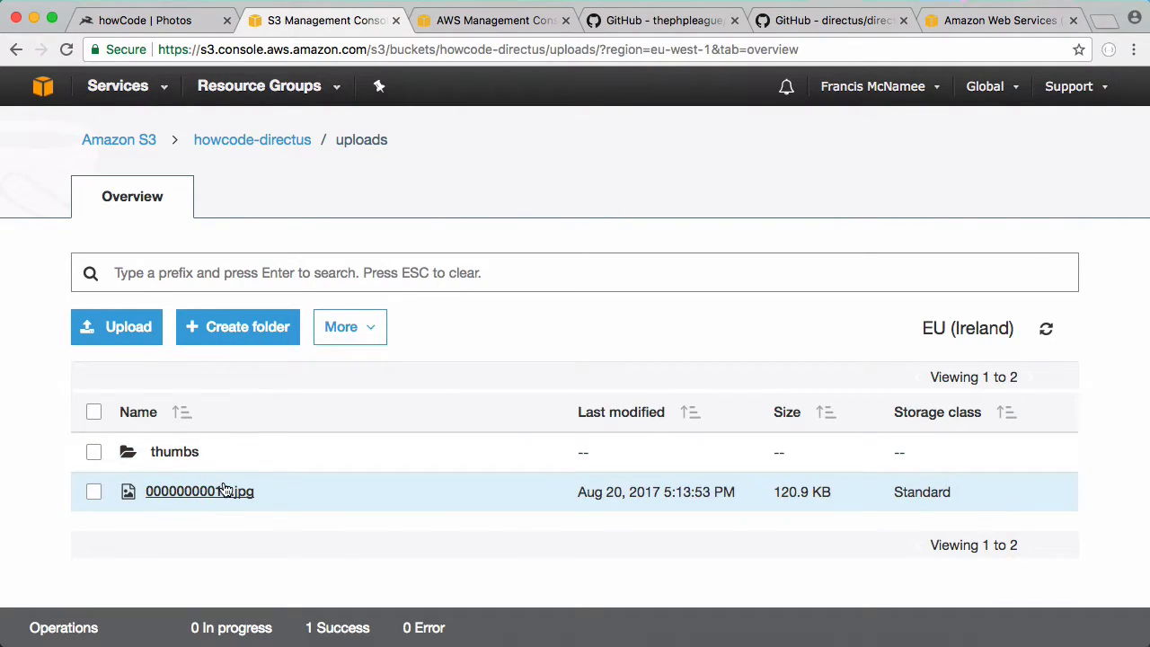
{"action": "left_click", "coordinate": [199, 491]}
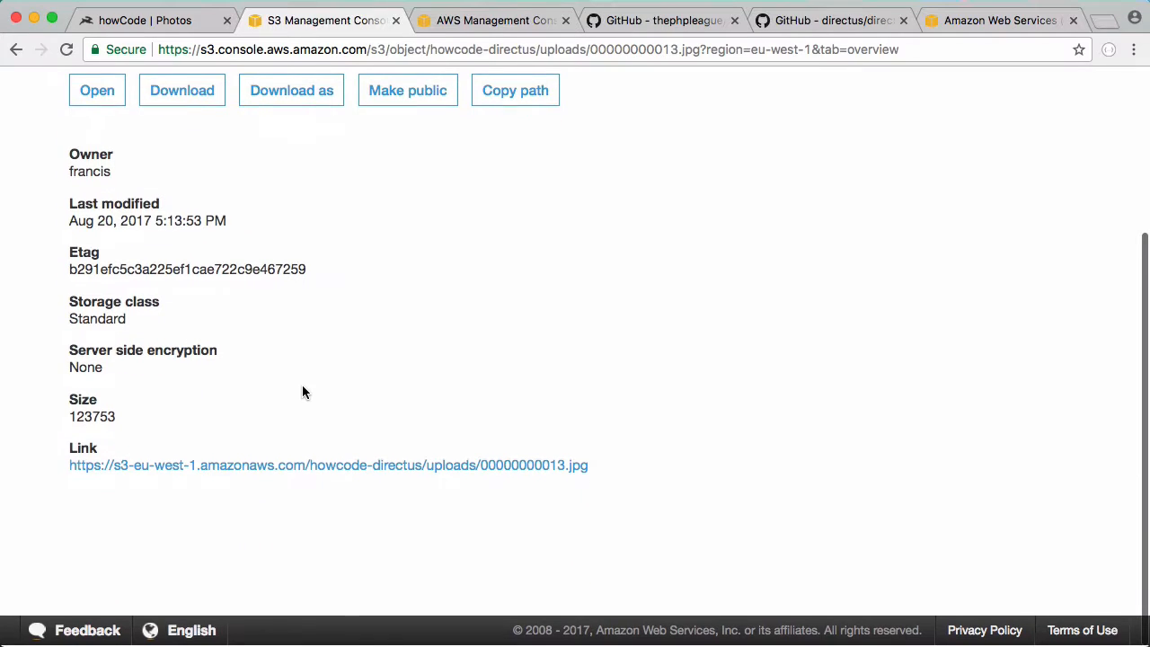
{"action": "mouse_move", "coordinate": [220, 472]}
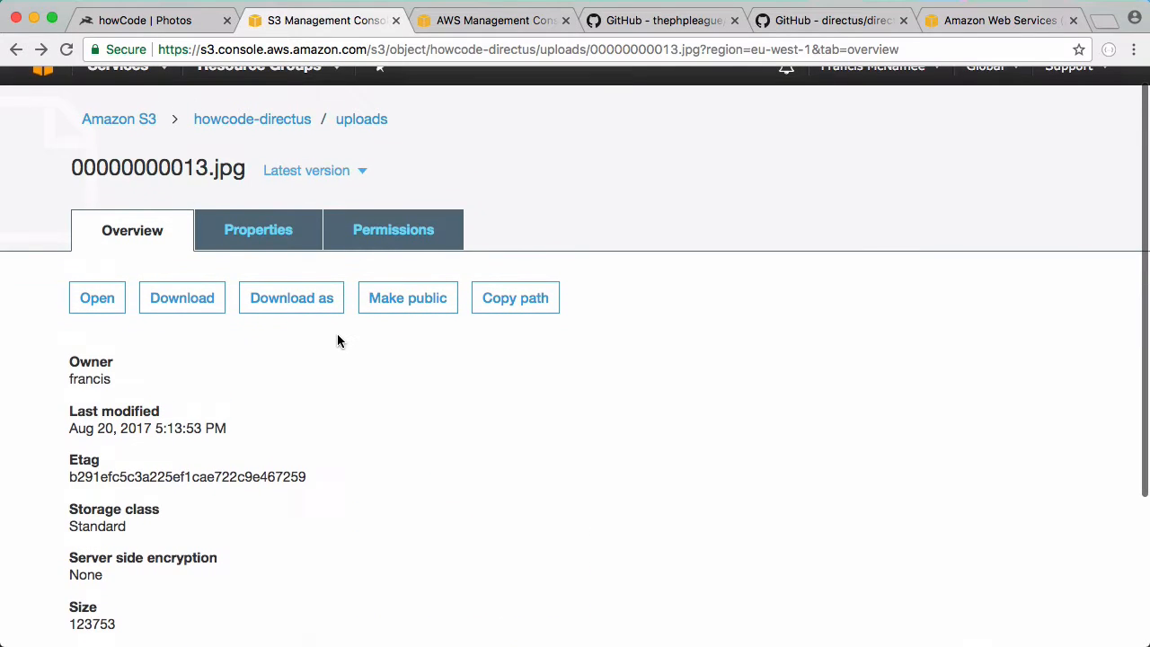
{"action": "mouse_move", "coordinate": [253, 118]}
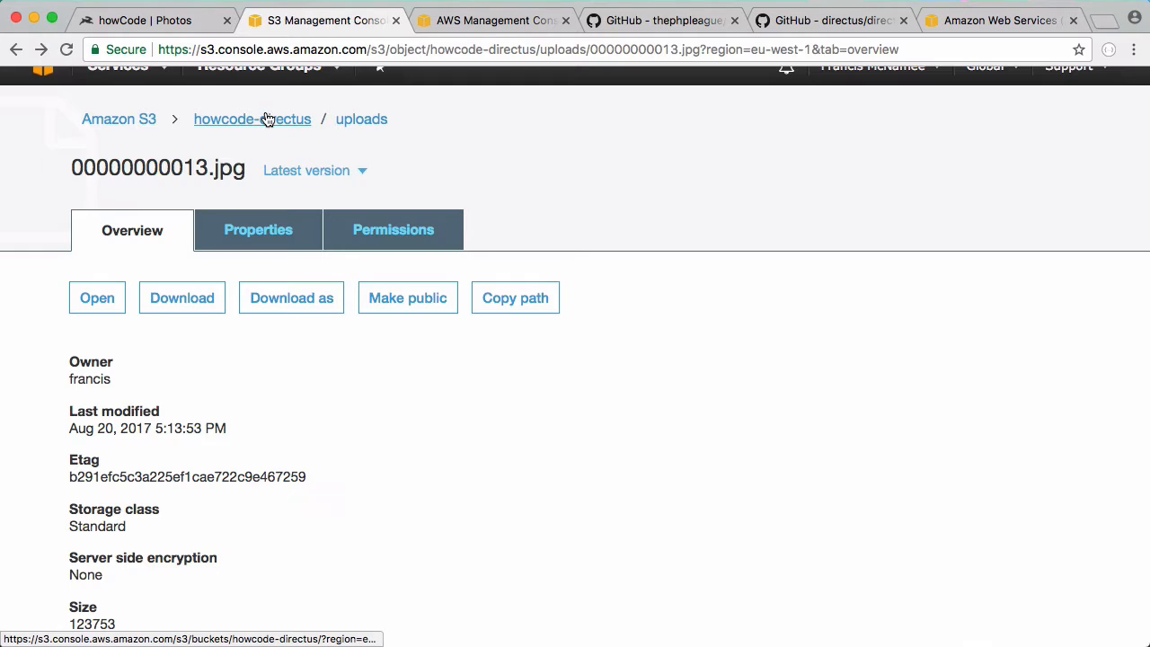
{"action": "left_click", "coordinate": [253, 118]}
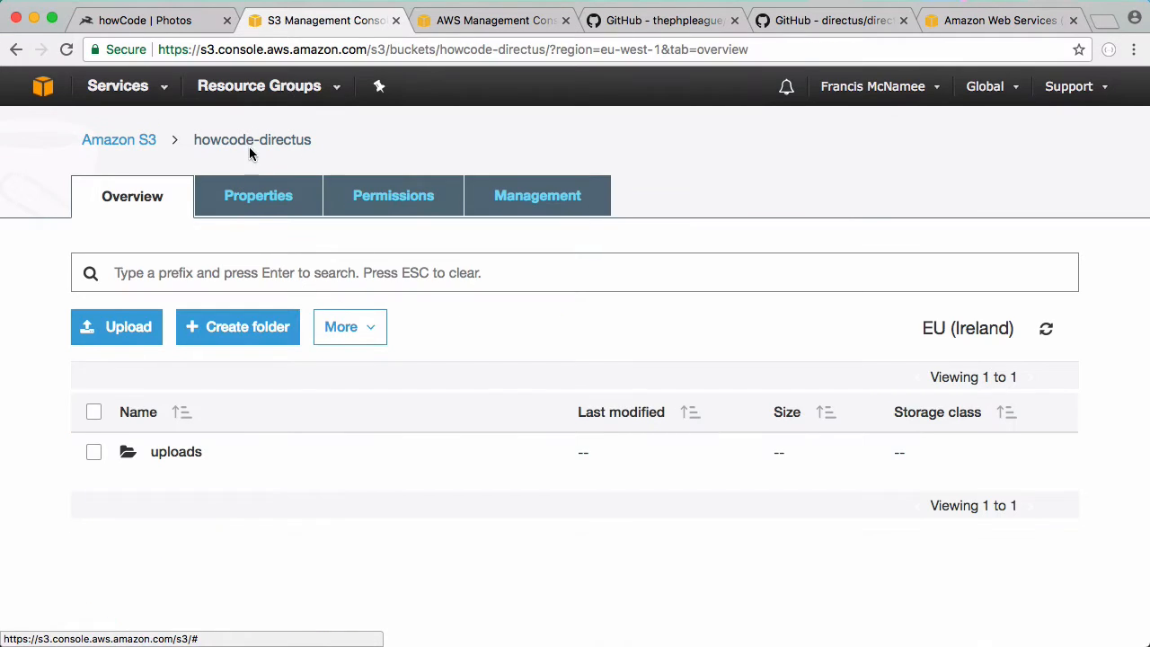
- Open the howcode-directus Bucket Policy editor and launch the AWS Policy Generator
{"action": "left_click", "coordinate": [393, 196]}
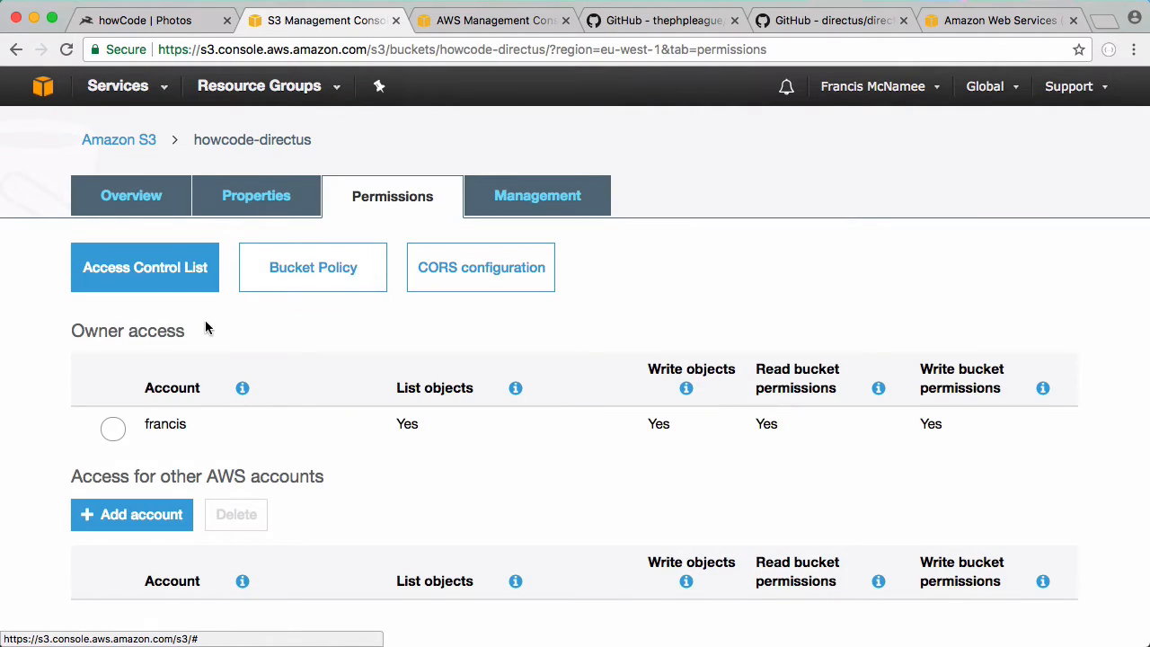
{"action": "left_click", "coordinate": [312, 267]}
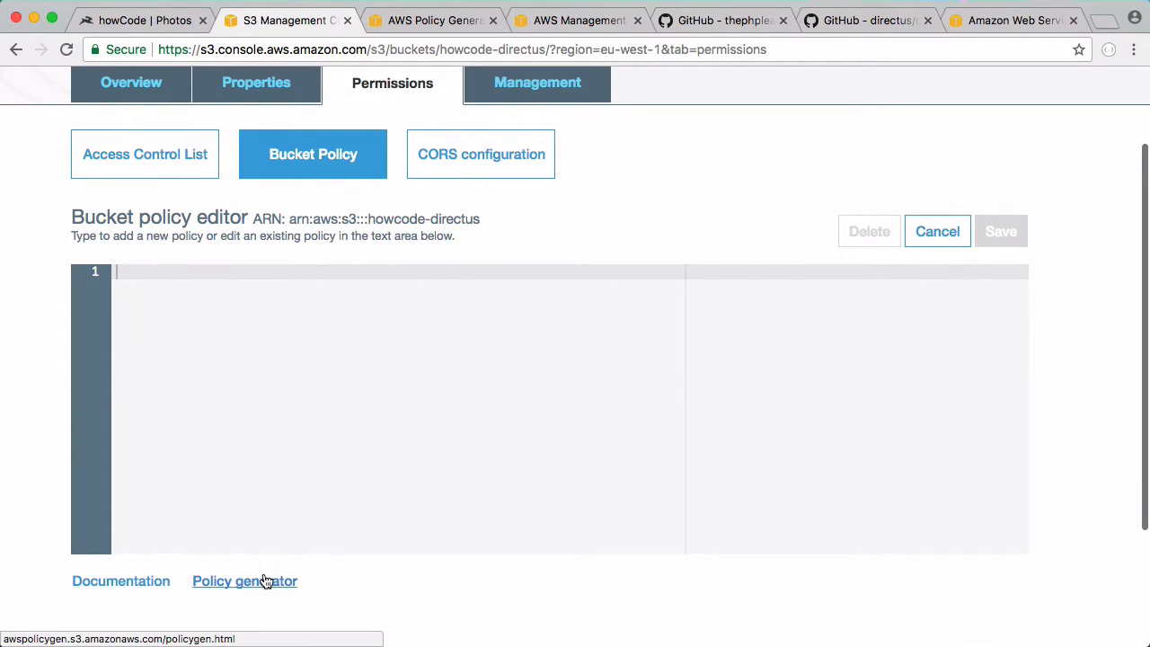
{"action": "left_click", "coordinate": [244, 581]}
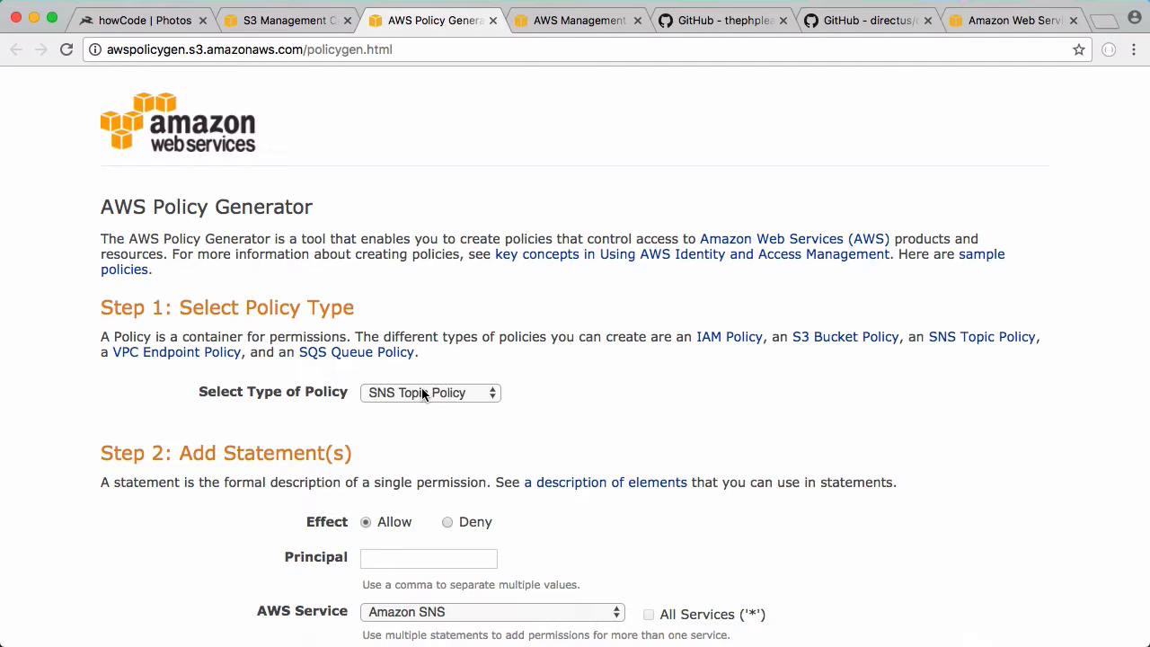
- Generate a public s3:GetObject bucket policy using the howcode-directus bucket ARN
{"action": "left_click", "coordinate": [431, 393]}
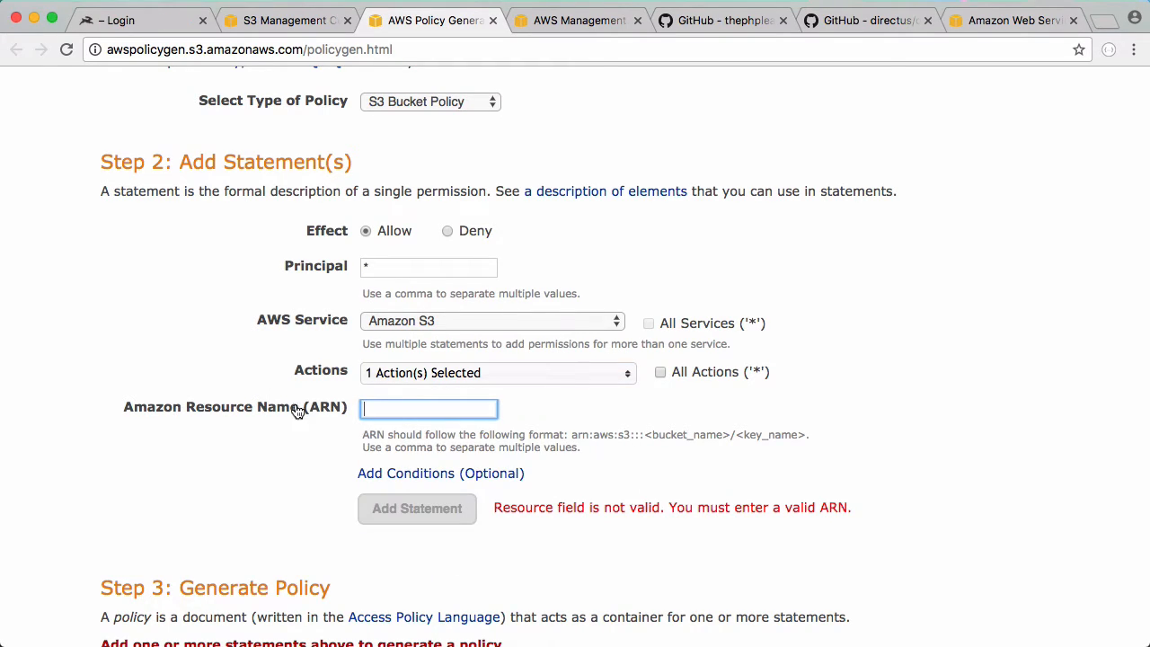
{"action": "left_click", "coordinate": [288, 20]}
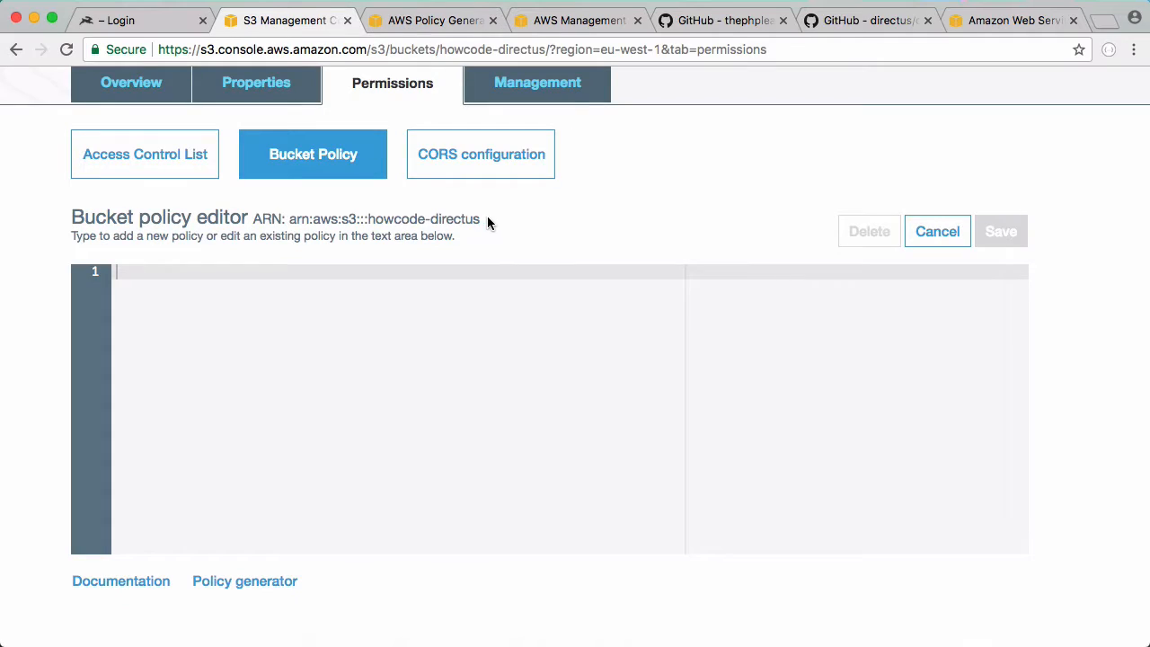
{"action": "double_click", "coordinate": [385, 218]}
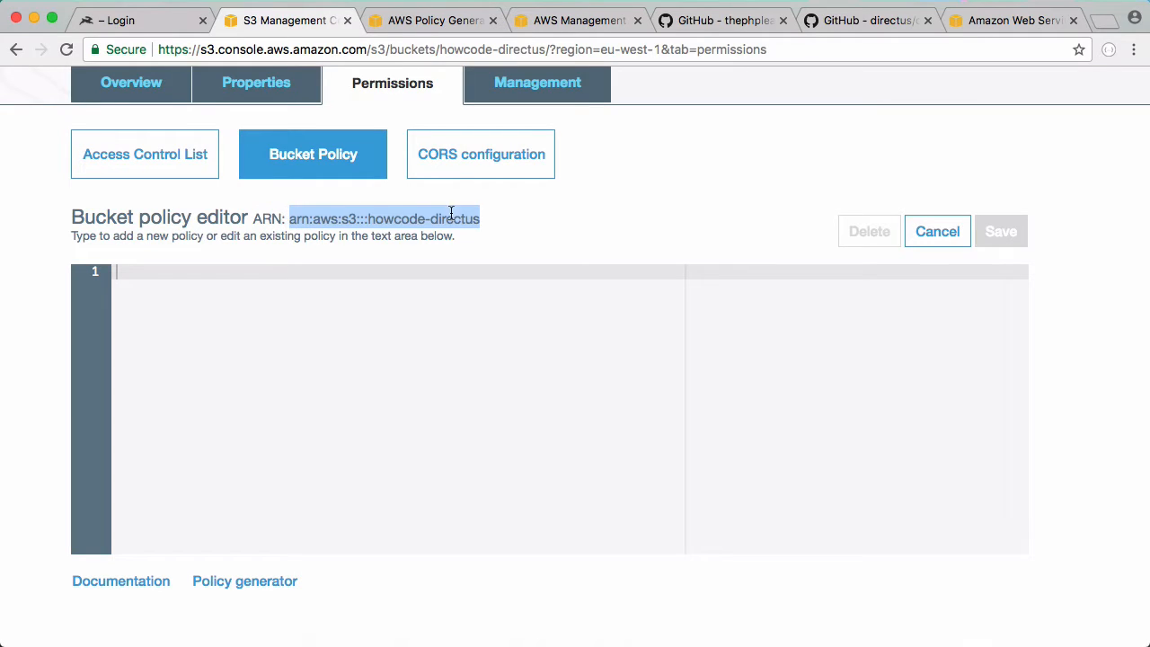
{"action": "left_click", "coordinate": [432, 19]}
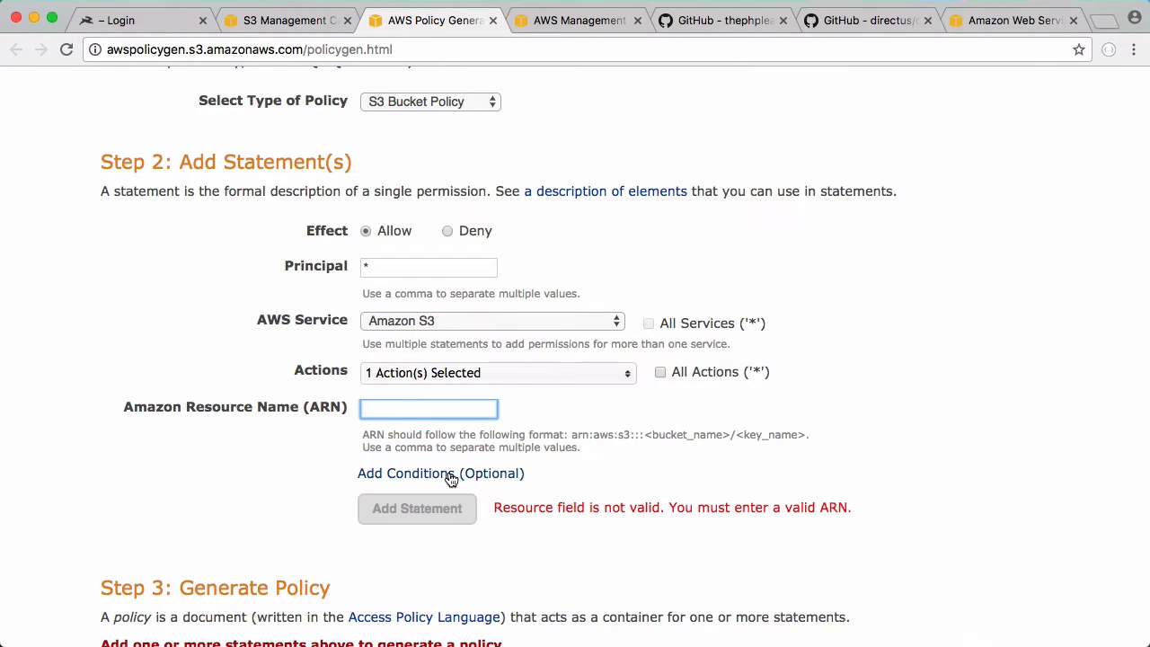
{"action": "left_click", "coordinate": [417, 507]}
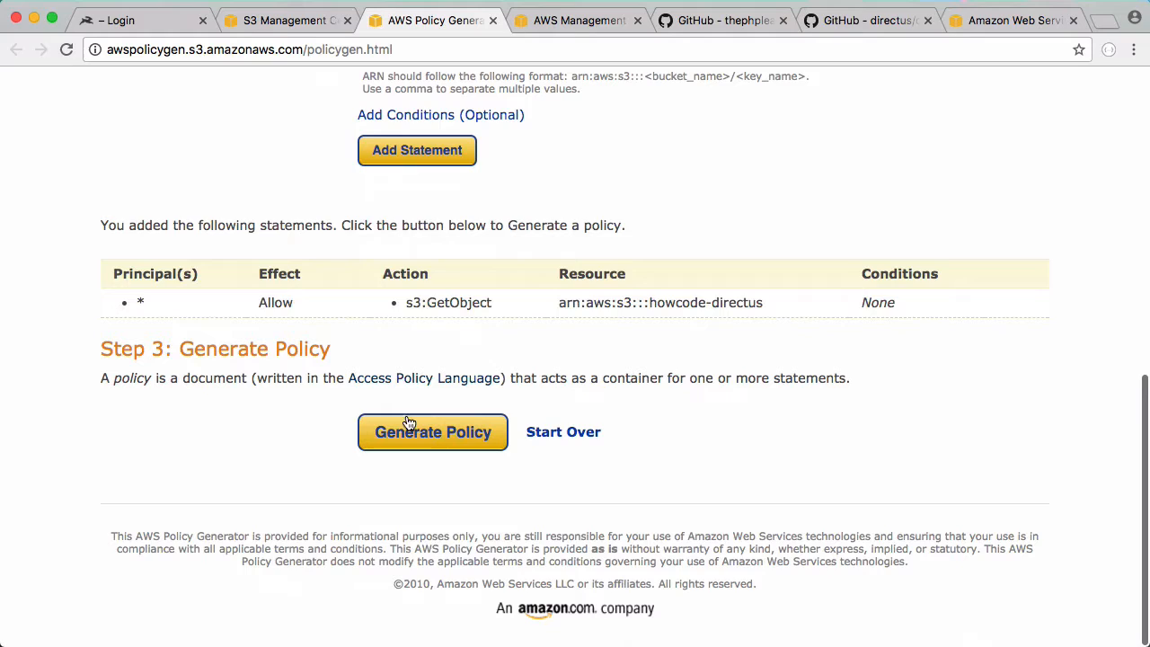
{"action": "left_click", "coordinate": [432, 432]}
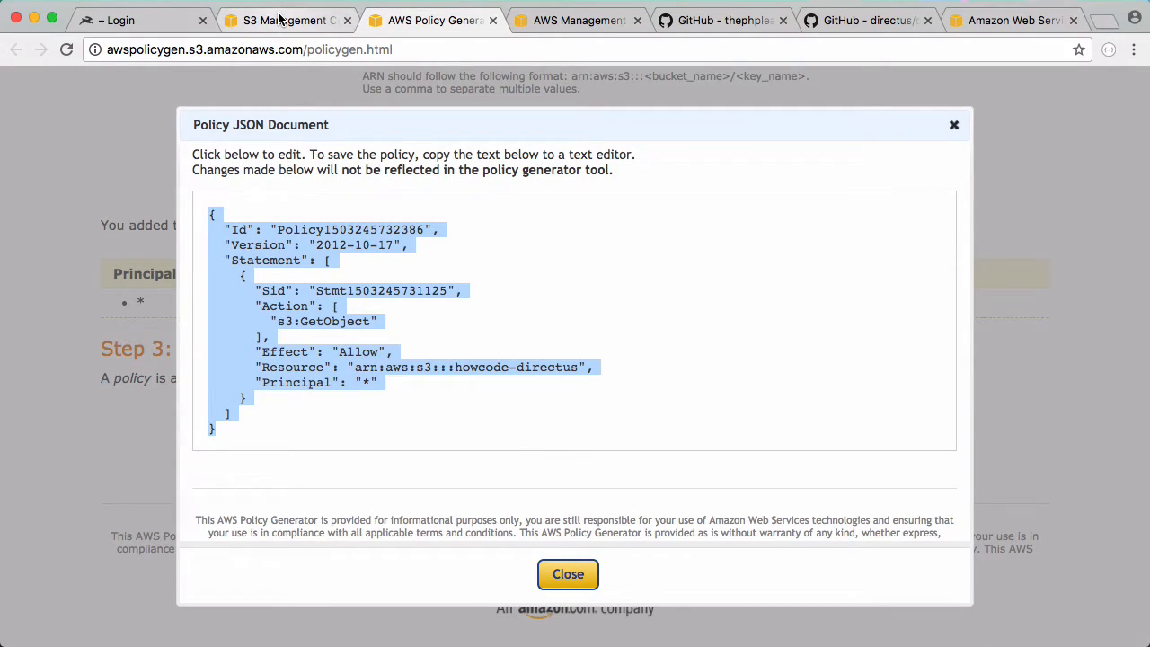
- Save the policy to the bucket with resource howcode-directus/*
{"action": "left_click", "coordinate": [567, 574]}
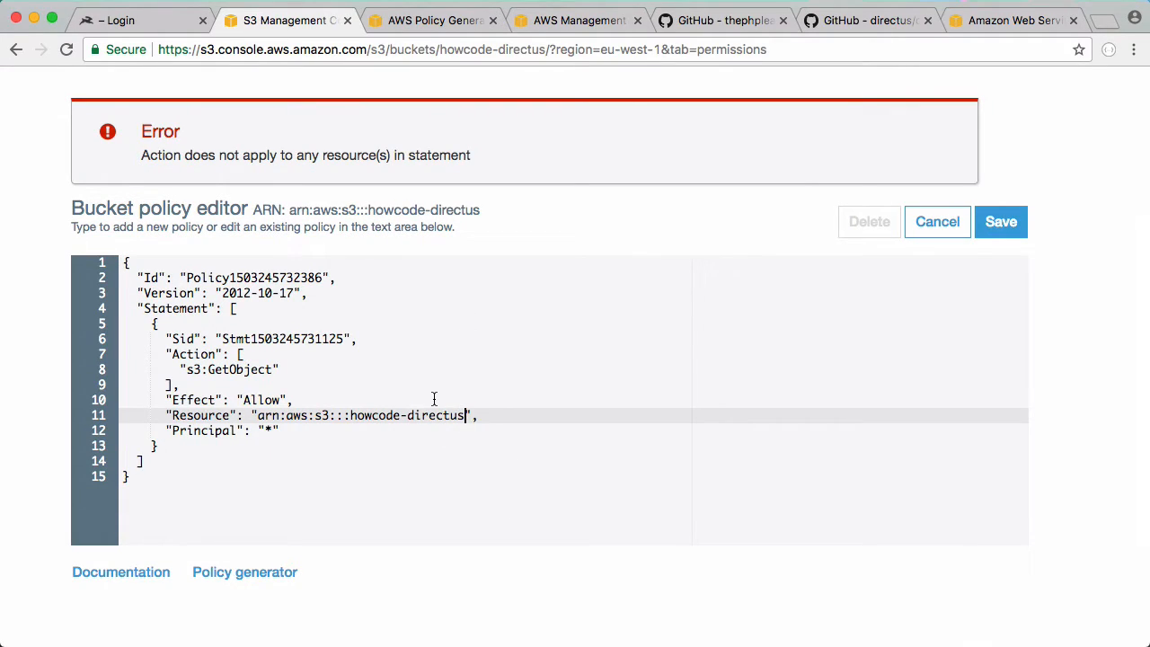
{"action": "type", "text": "/*"}
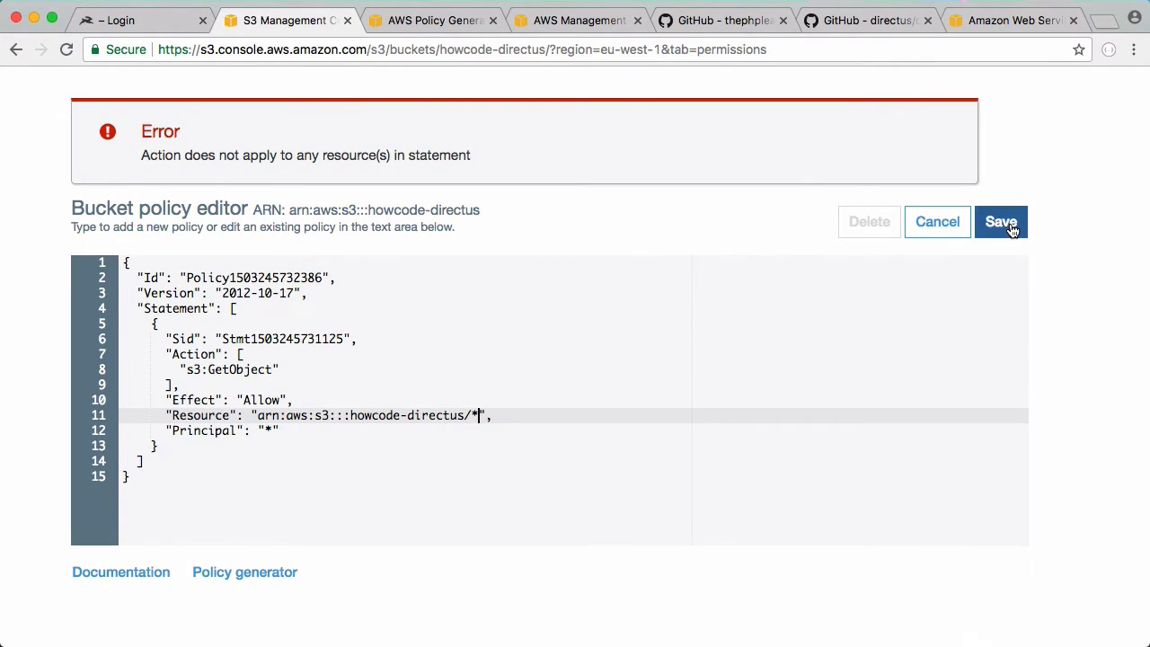
{"action": "left_click", "coordinate": [1000, 222]}
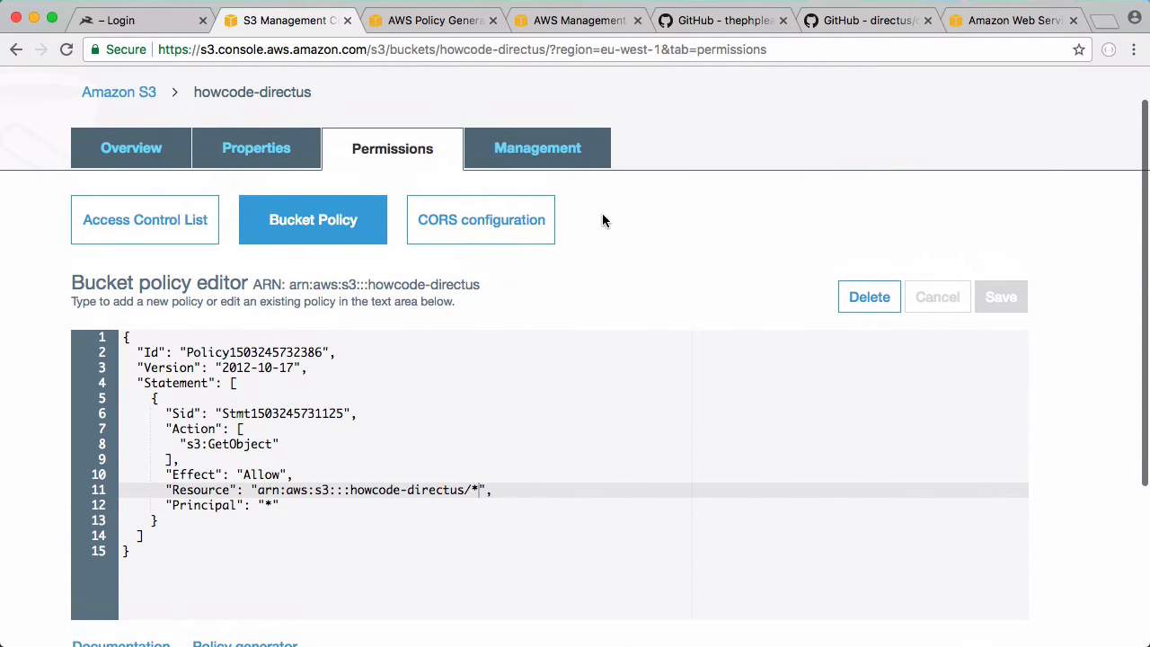
{"action": "left_click", "coordinate": [132, 149]}
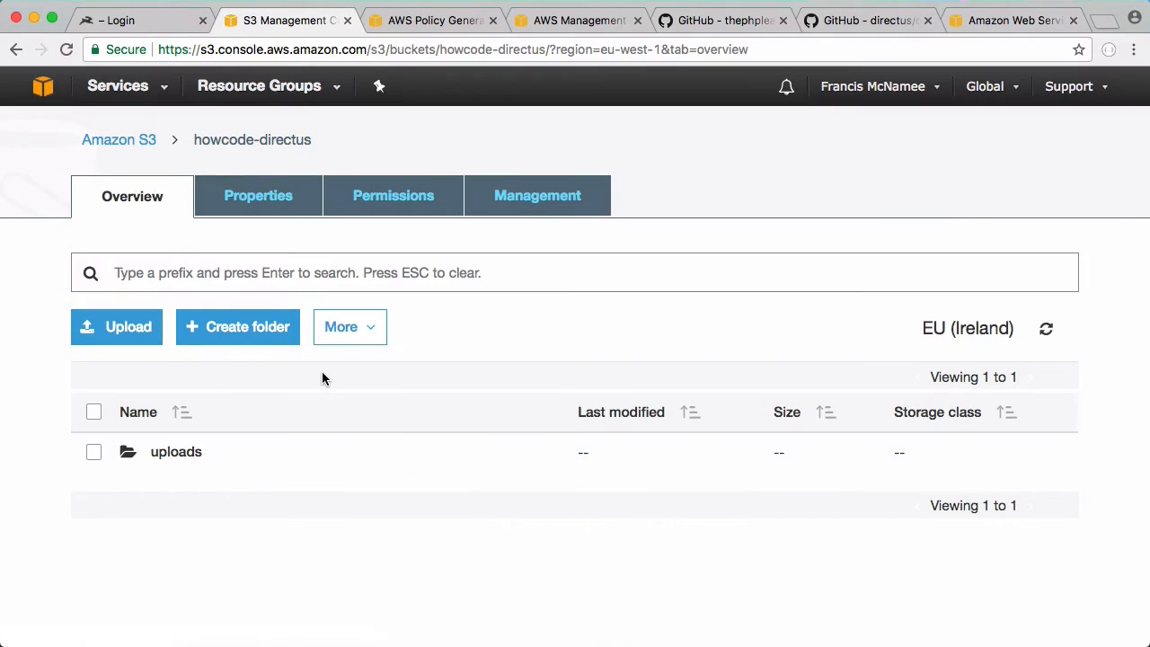
{"action": "mouse_move", "coordinate": [176, 451]}
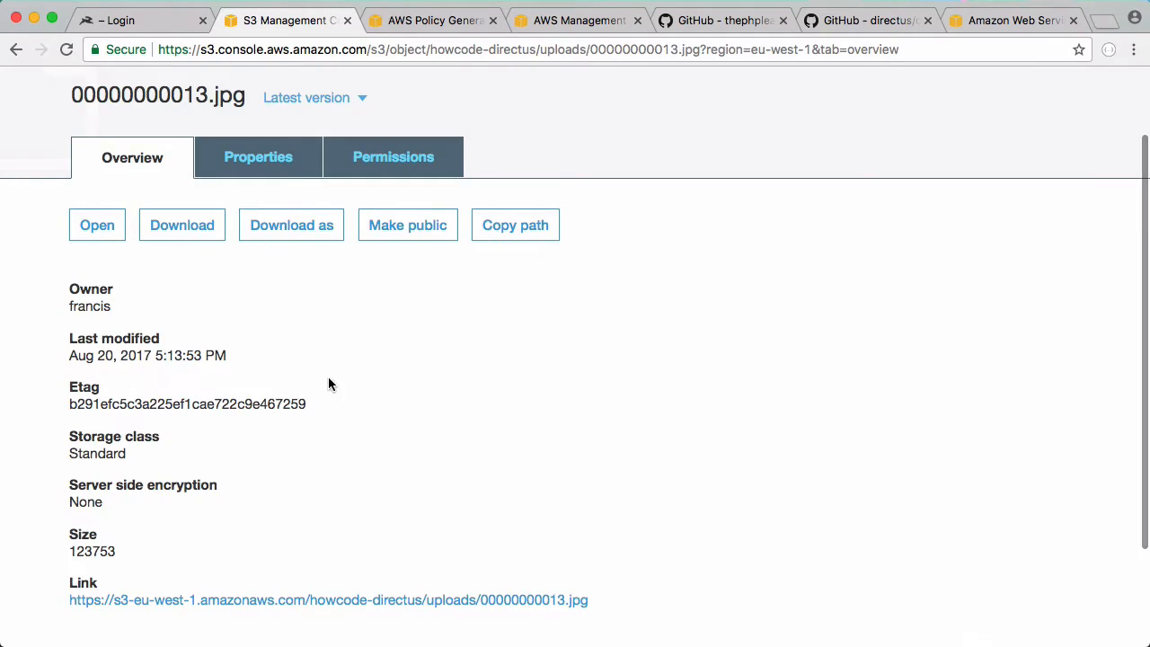
- Confirm 00000000013.jpg's public link shows the image, then return to its details
{"action": "left_click", "coordinate": [328, 600]}
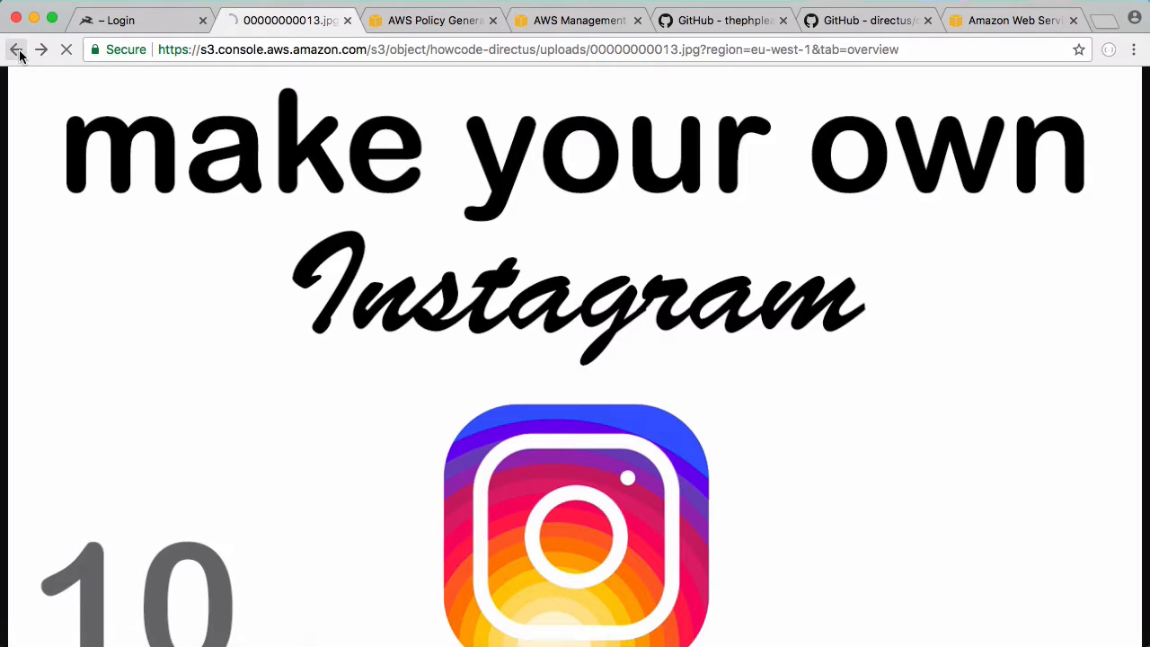
{"action": "left_click", "coordinate": [16, 49]}
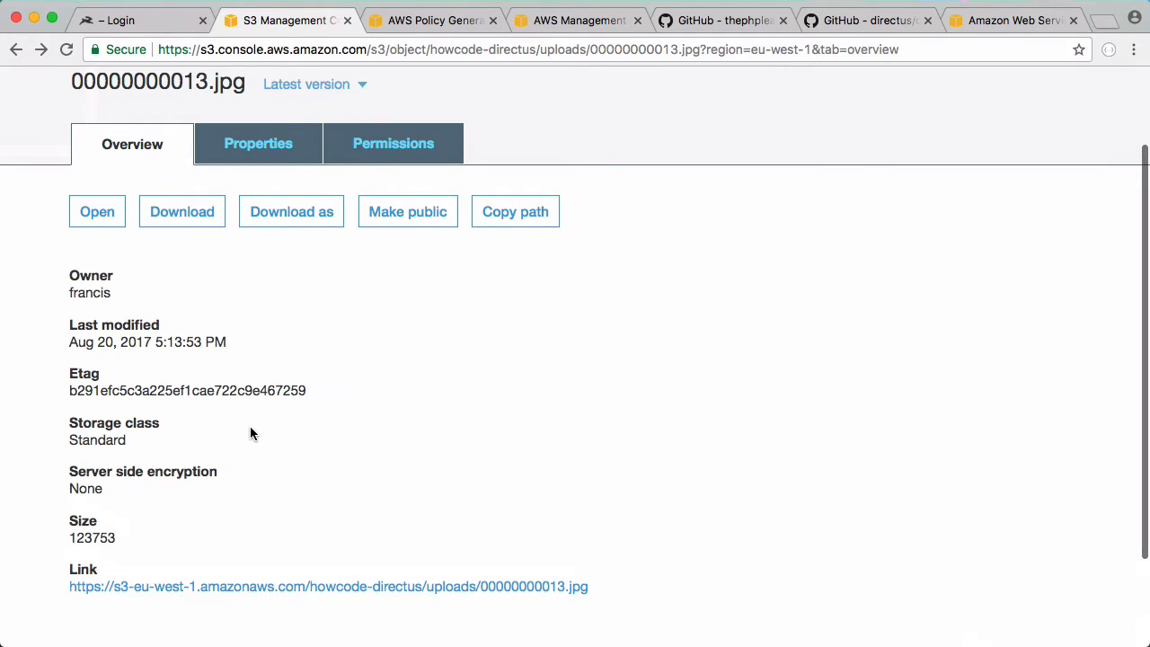
{"action": "scroll", "scroll_direction": "down", "scroll_amount": 3}
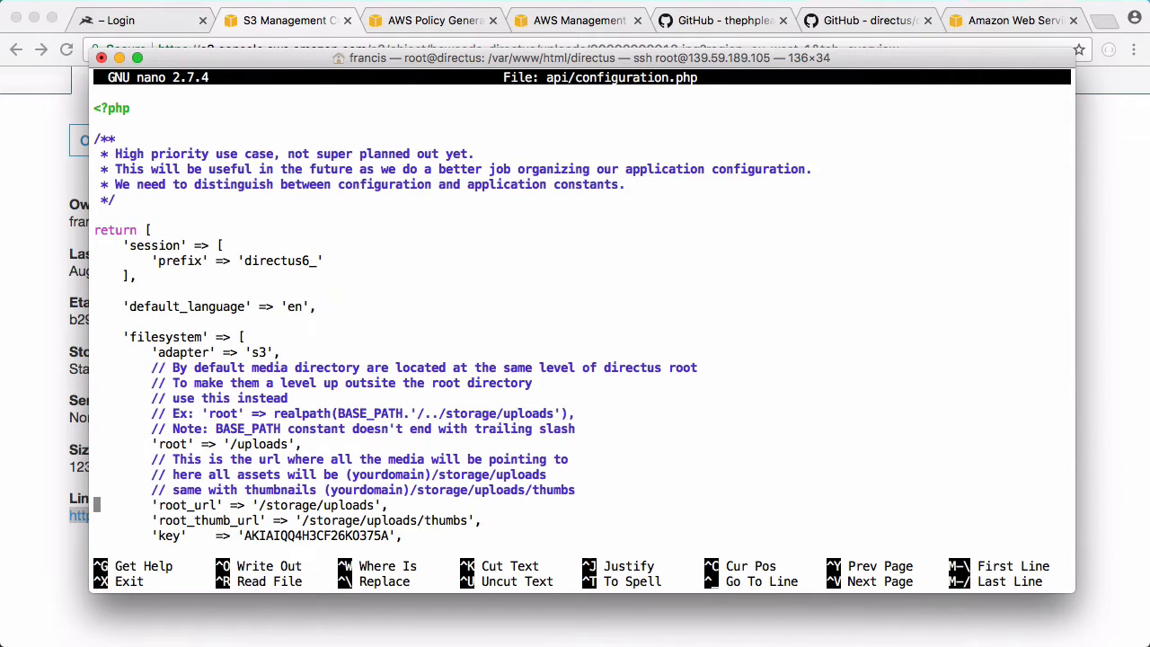
{"action": "type", "text": "https://s3-eu-west-1.amazonaws.com/howcode-directus/uploads"}
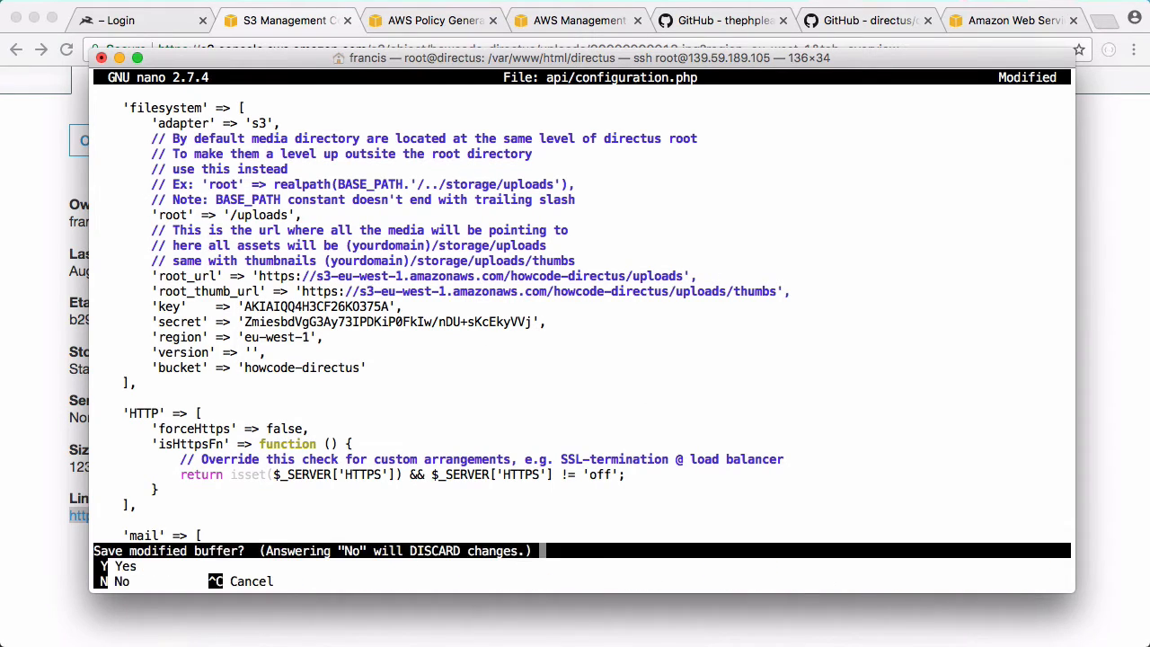
{"action": "left_click", "coordinate": [119, 20]}
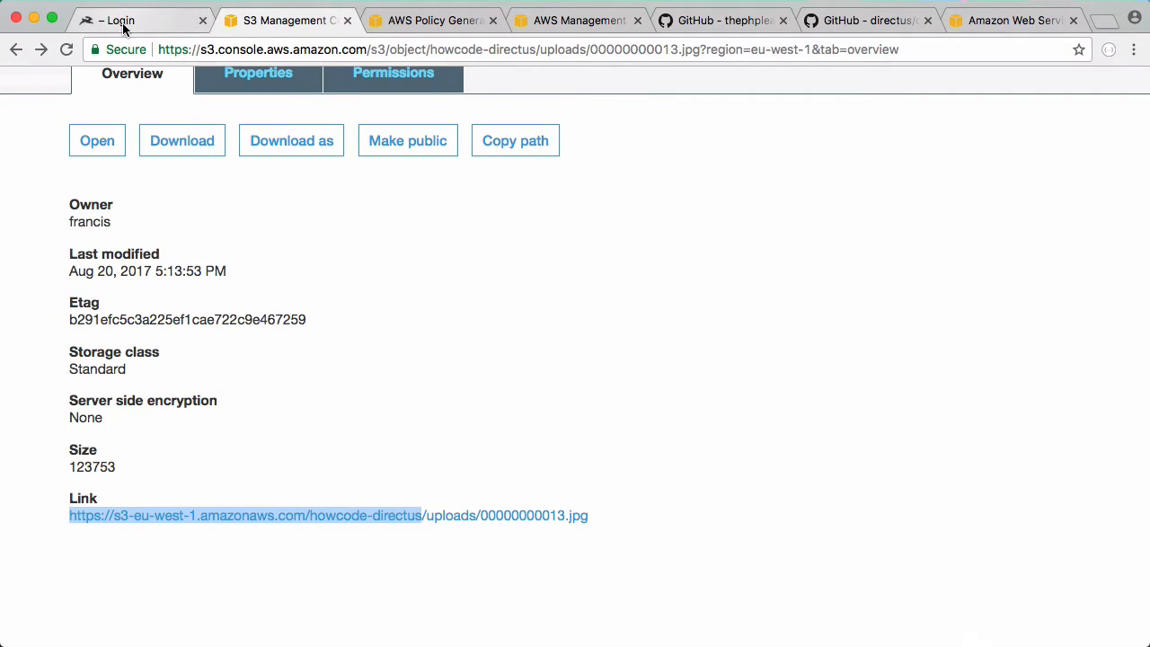
- Attach the directus photo to the first Photos item and save it
{"action": "left_click", "coordinate": [139, 20]}
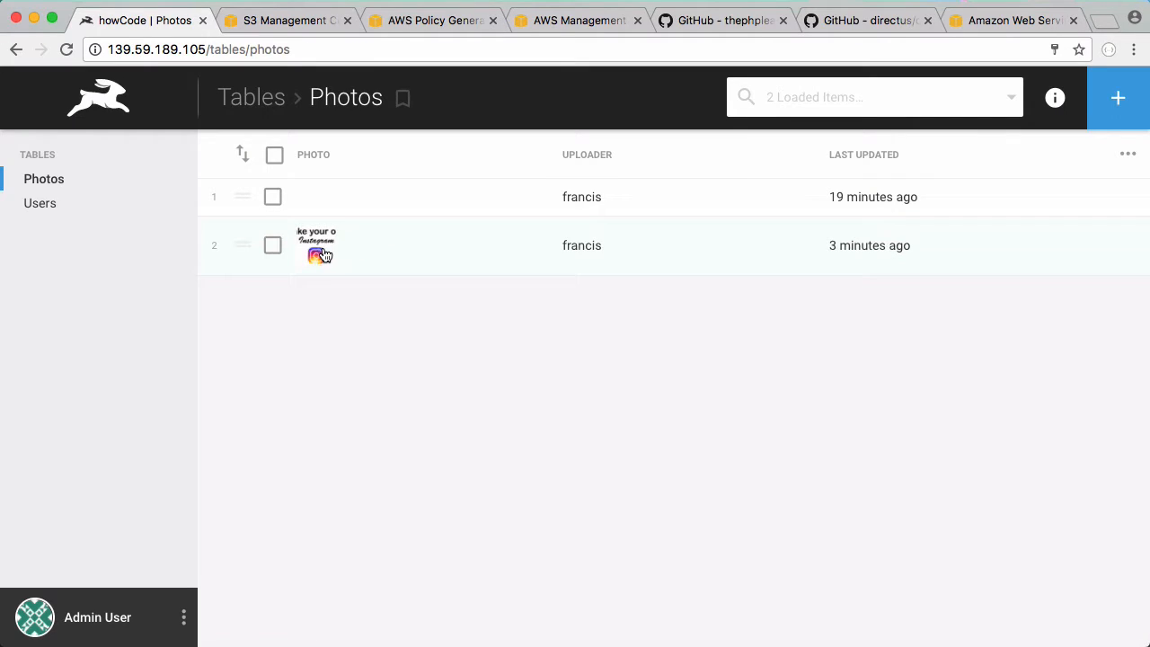
{"action": "left_click", "coordinate": [316, 245]}
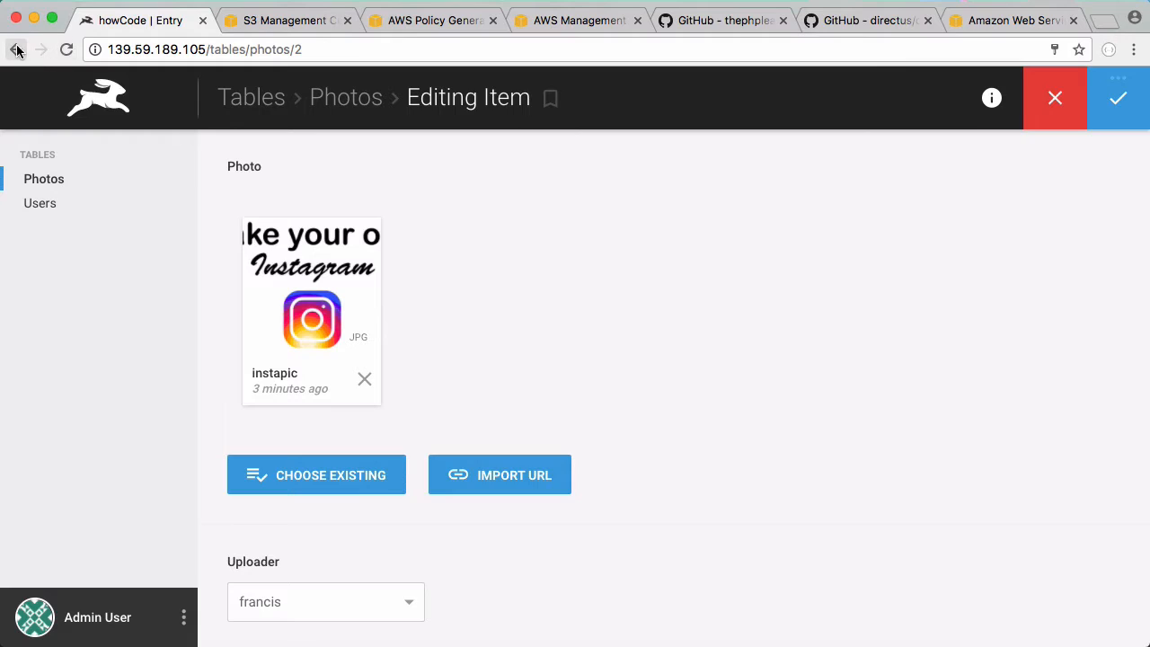
{"action": "left_click", "coordinate": [15, 49]}
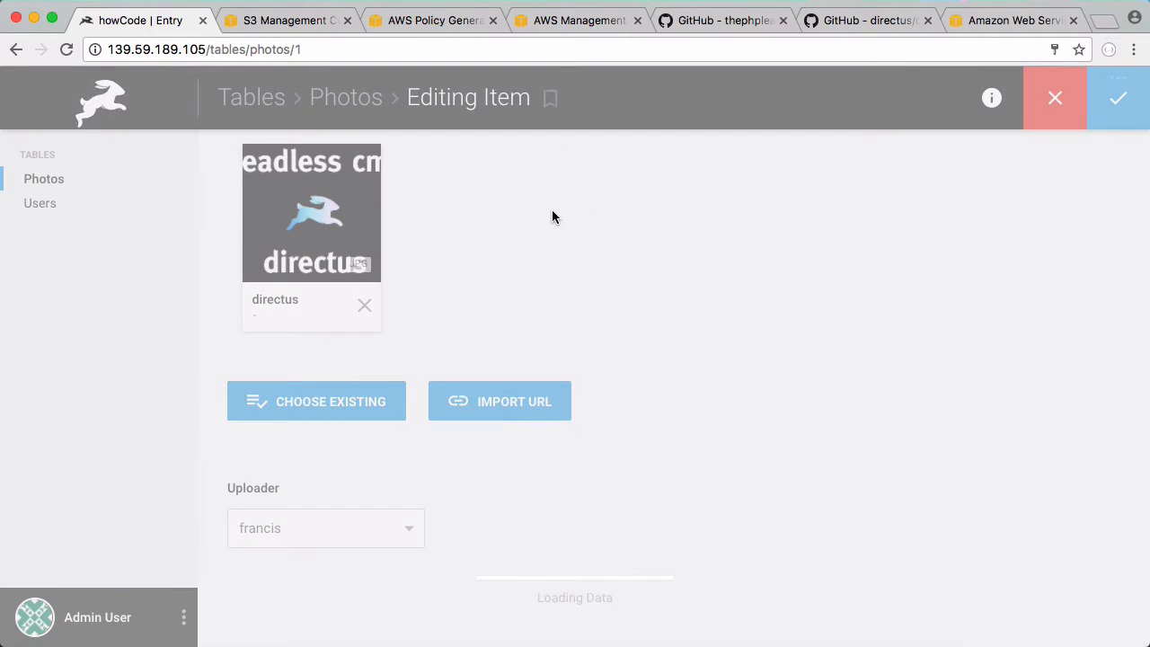
{"action": "left_click", "coordinate": [1118, 97]}
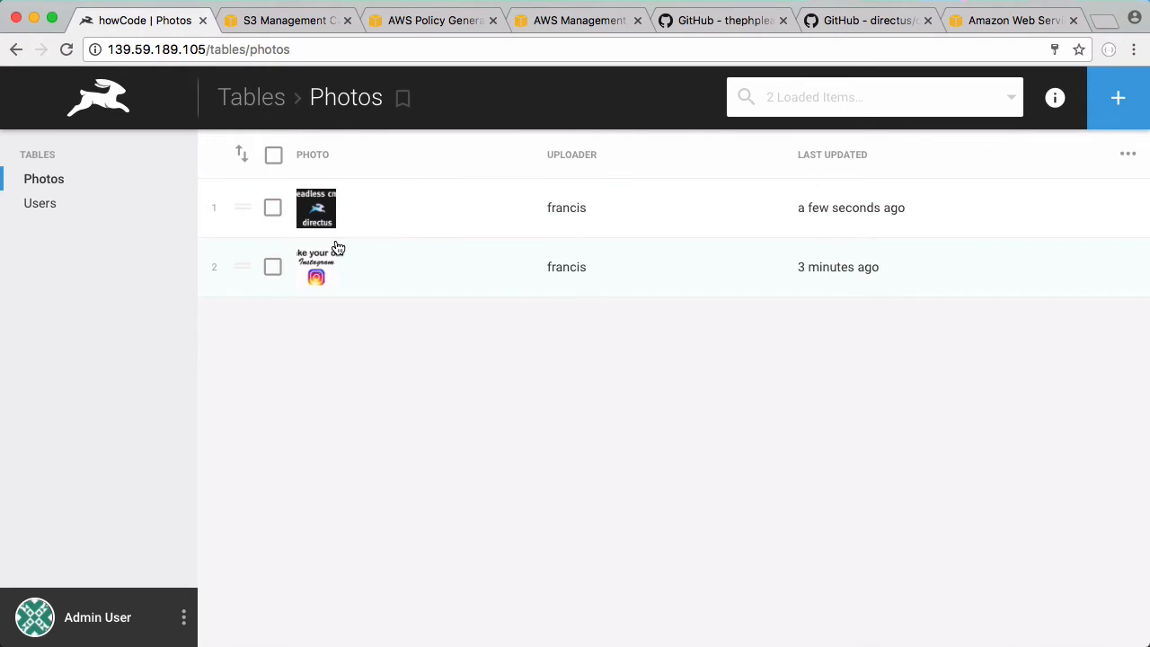
- Open the first item's full-size image to confirm it loads from the howcode-directus S3 uploads
{"action": "left_click", "coordinate": [315, 207]}
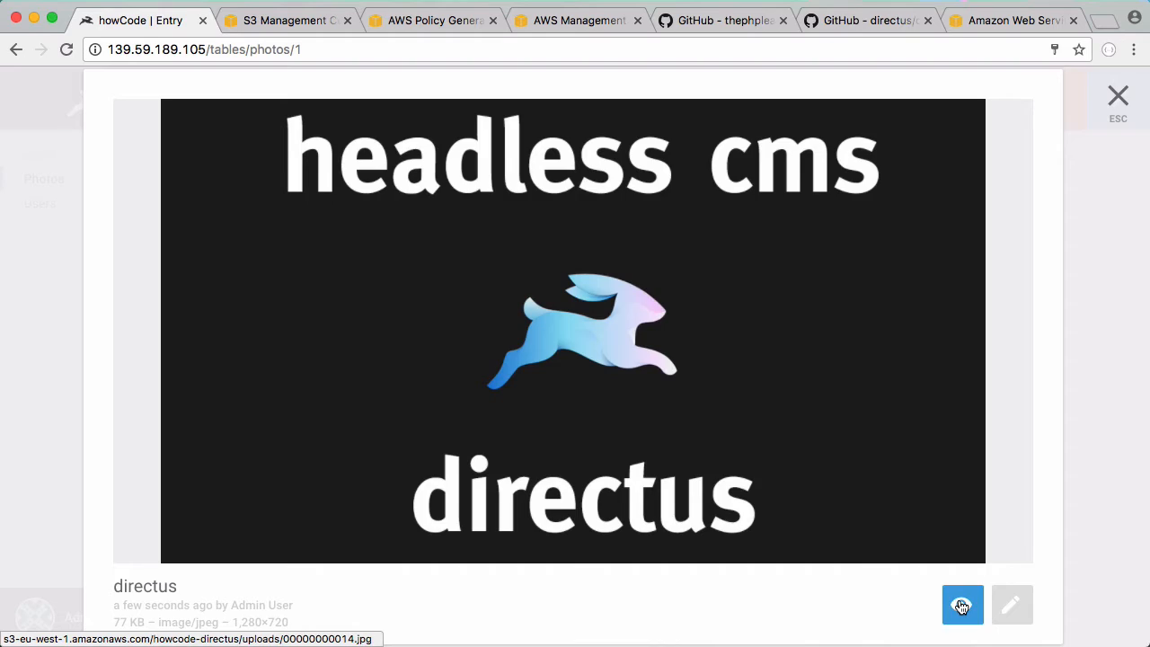
{"action": "left_click", "coordinate": [962, 604]}
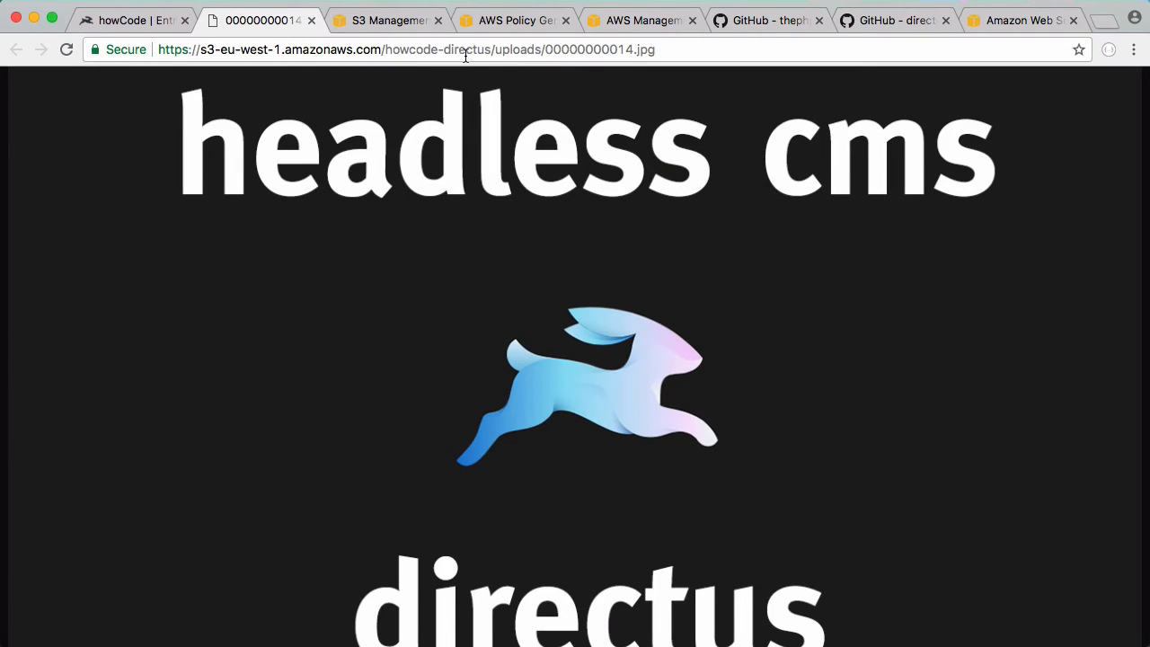
{"action": "left_click", "coordinate": [132, 20]}
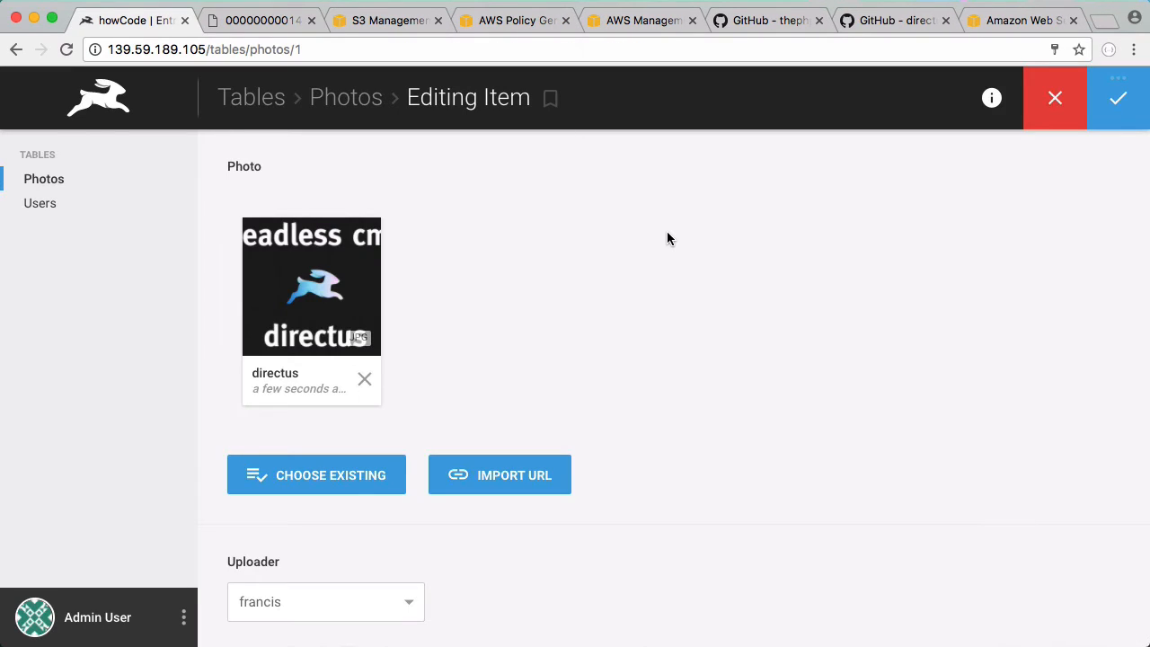